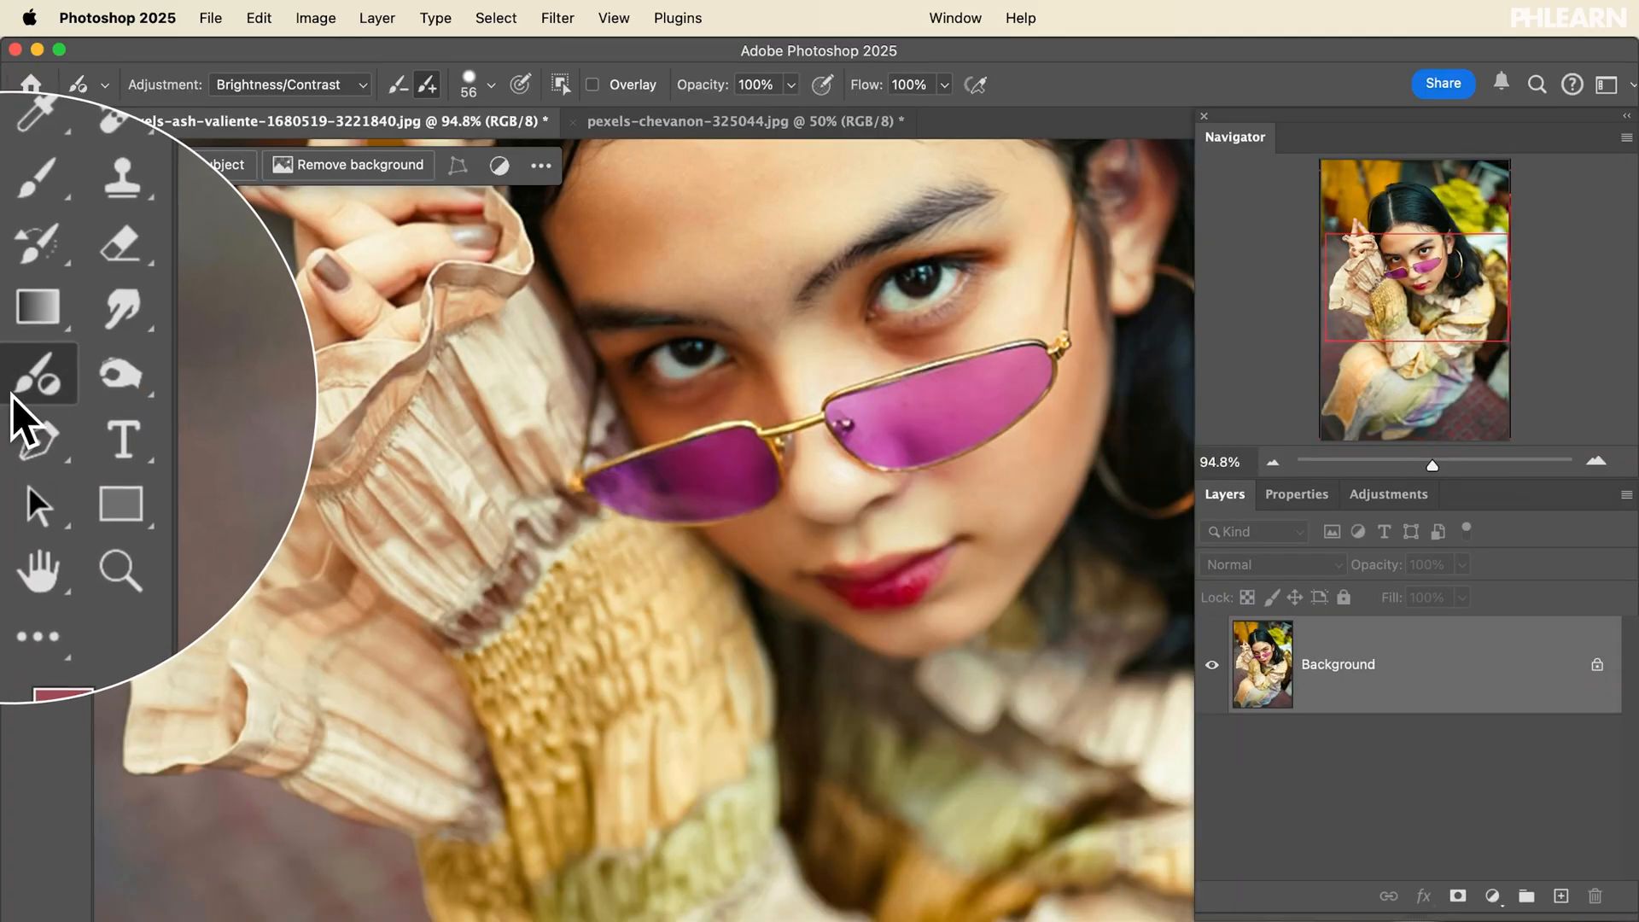
# Return to the Adjustment Brush and pick Hue/Saturation as the painted adjustment.
pyautogui.click(25, 352)
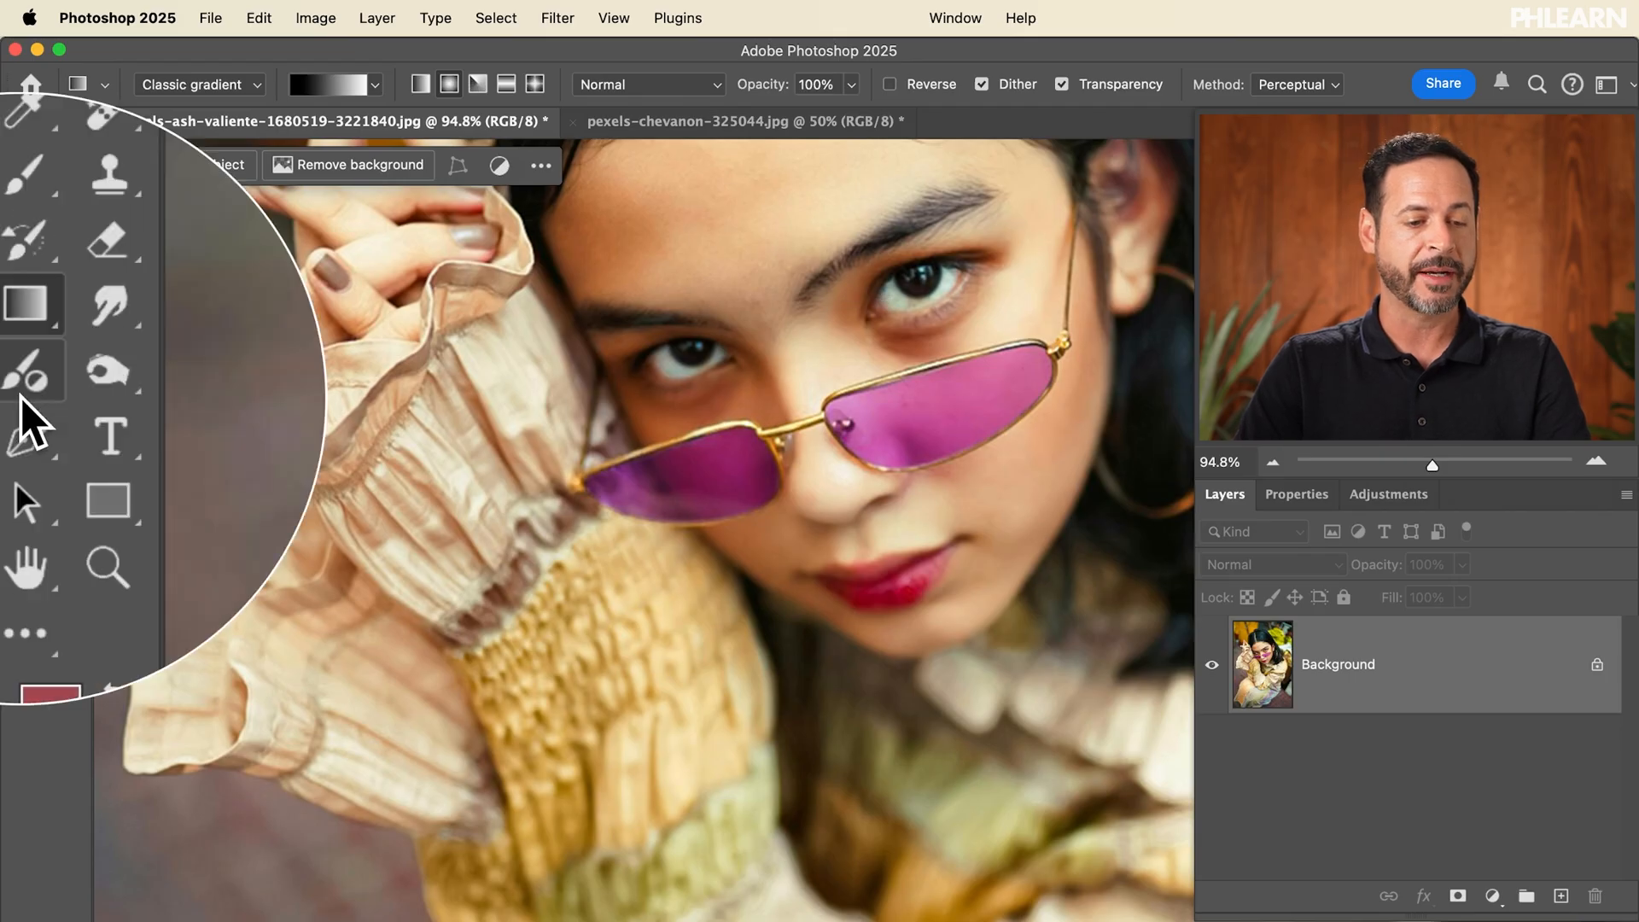
pyautogui.click(29, 370)
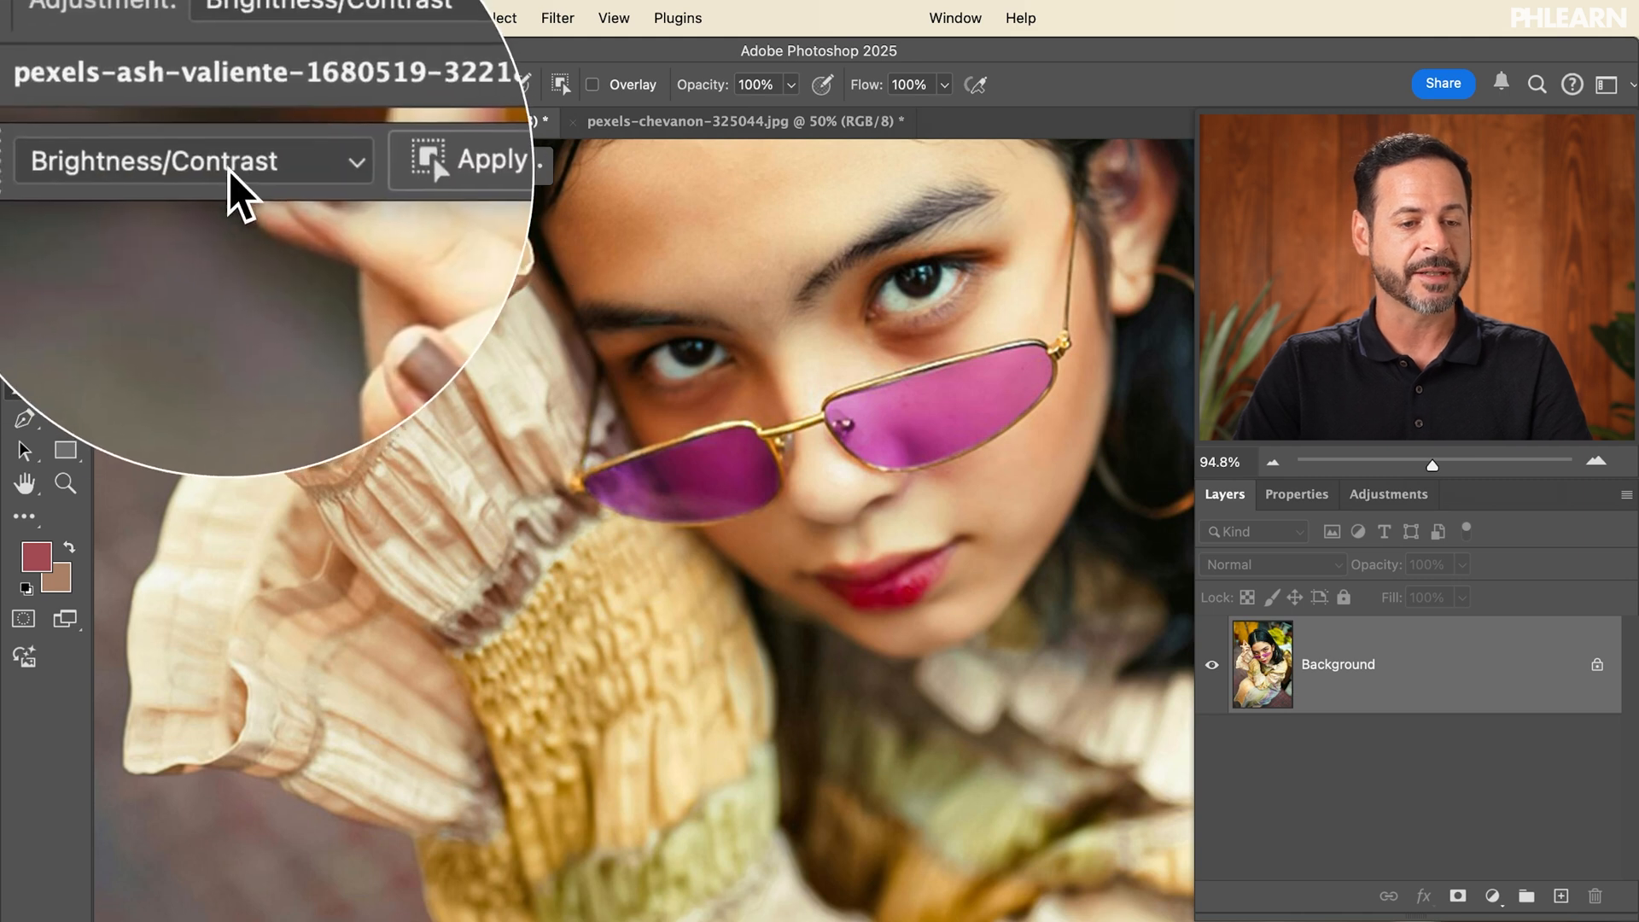
pyautogui.click(191, 160)
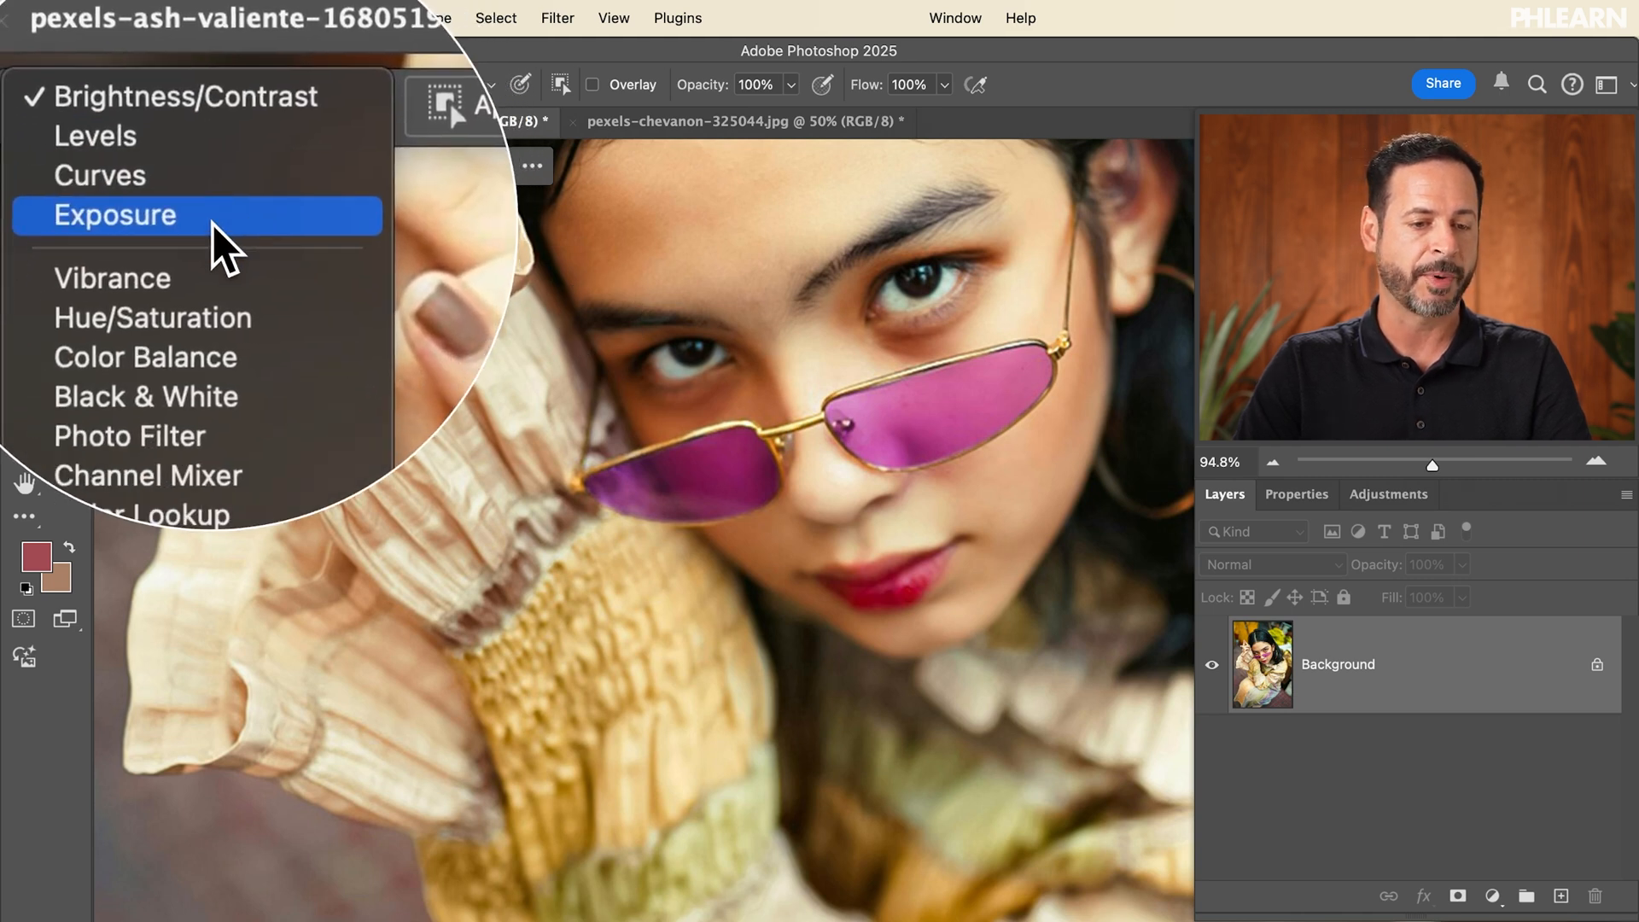
pyautogui.moveTo(240, 277)
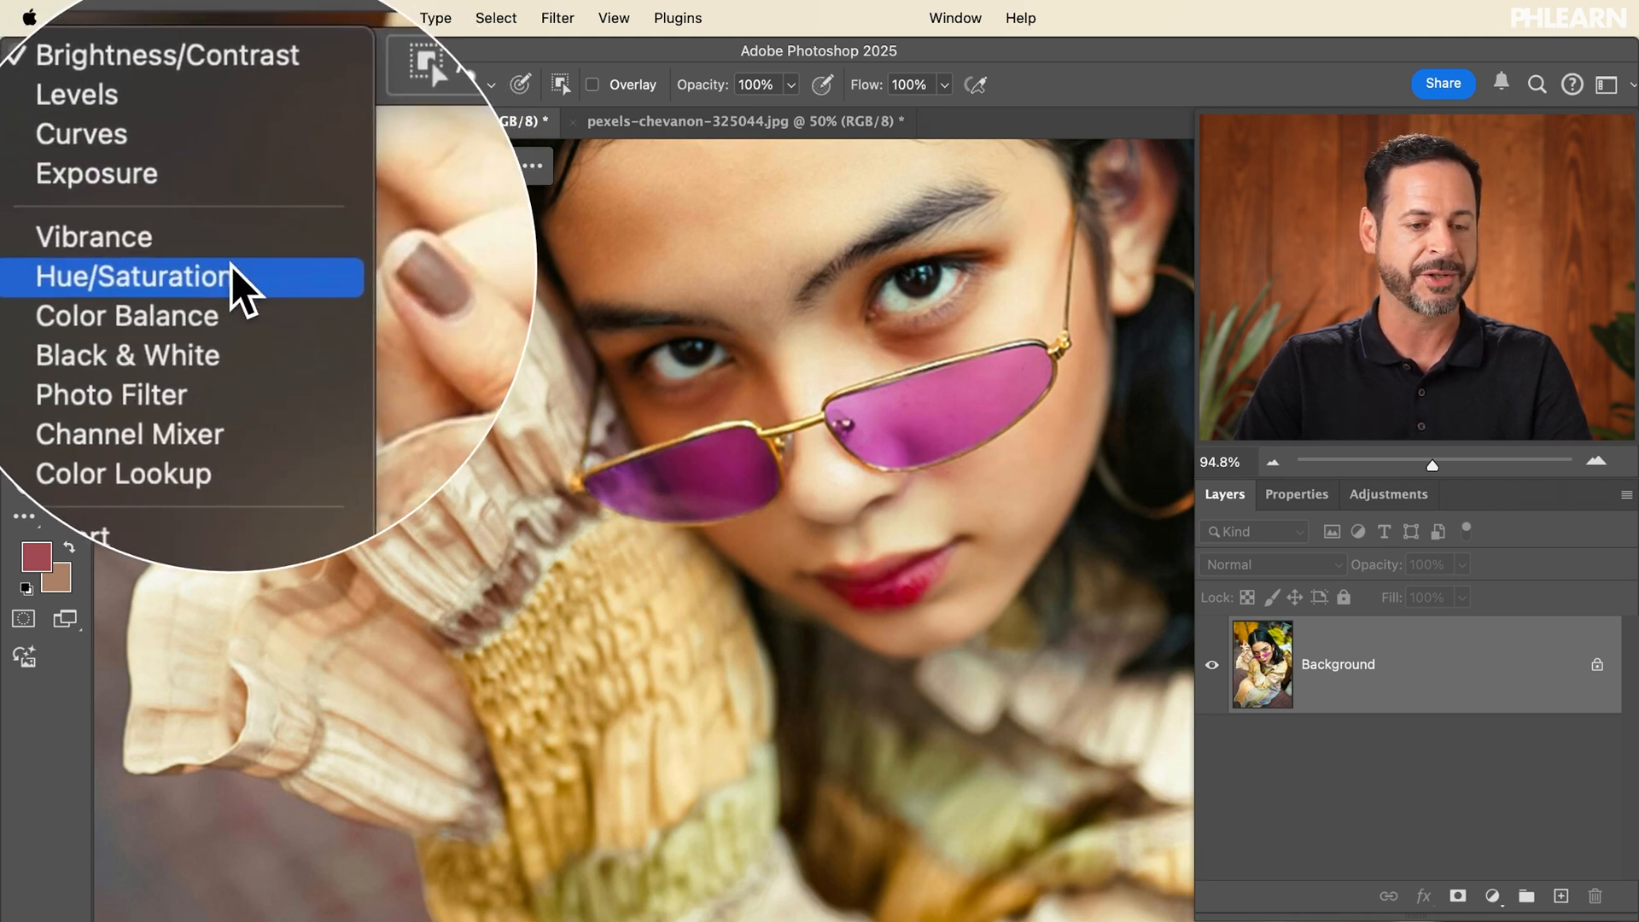
pyautogui.moveTo(230, 344)
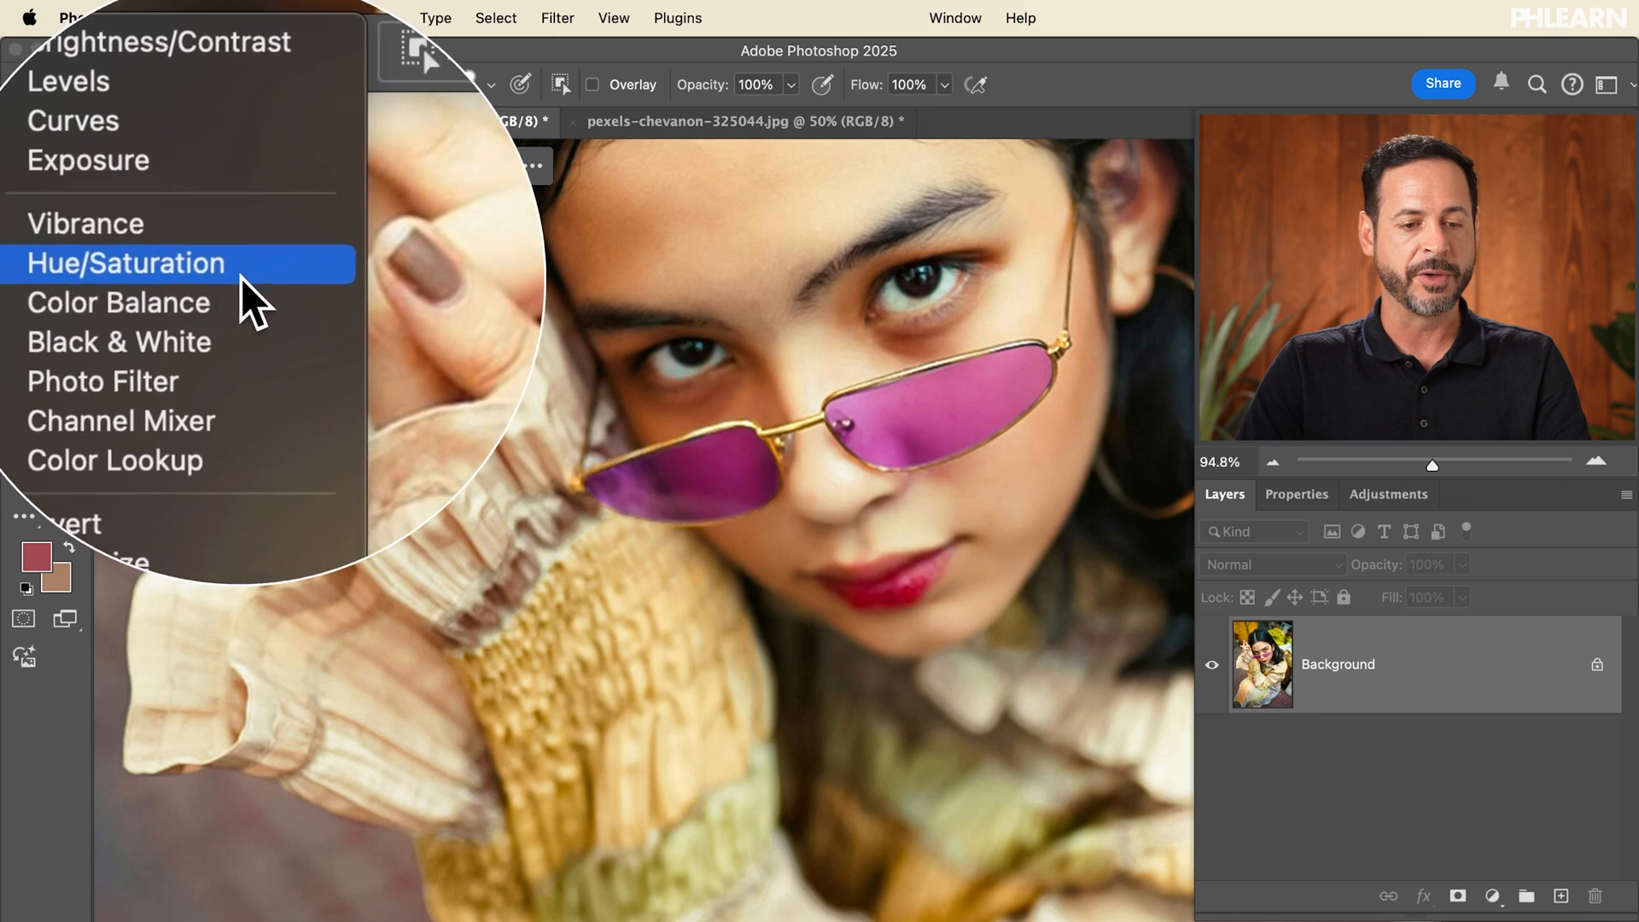
pyautogui.click(124, 263)
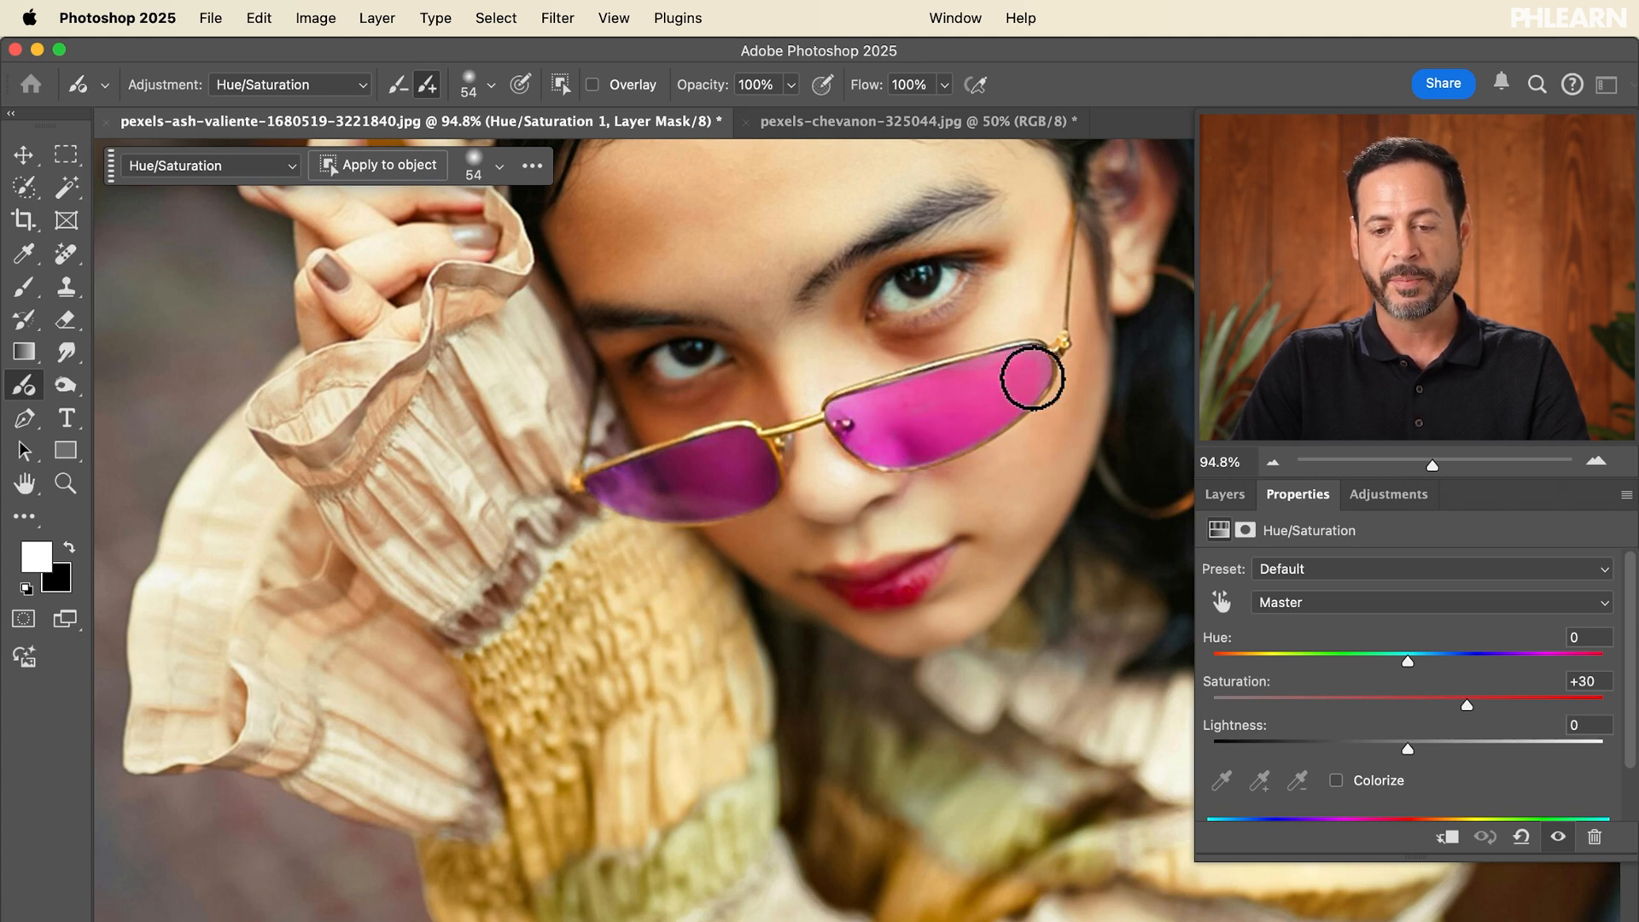
pyautogui.moveTo(970, 437)
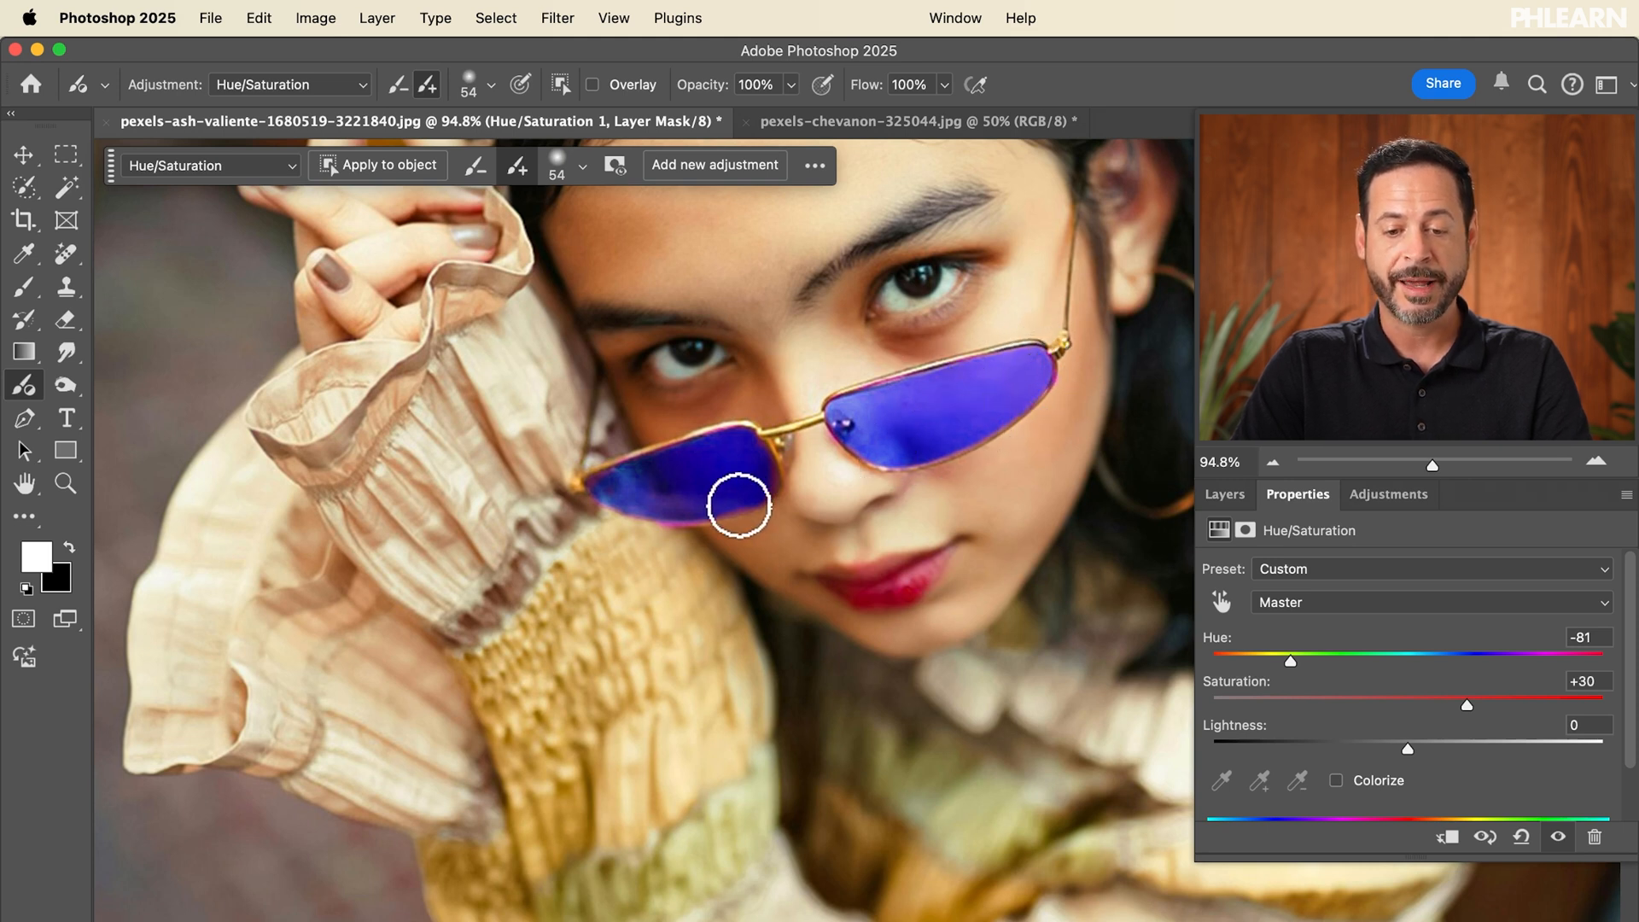
pyautogui.moveTo(768, 483)
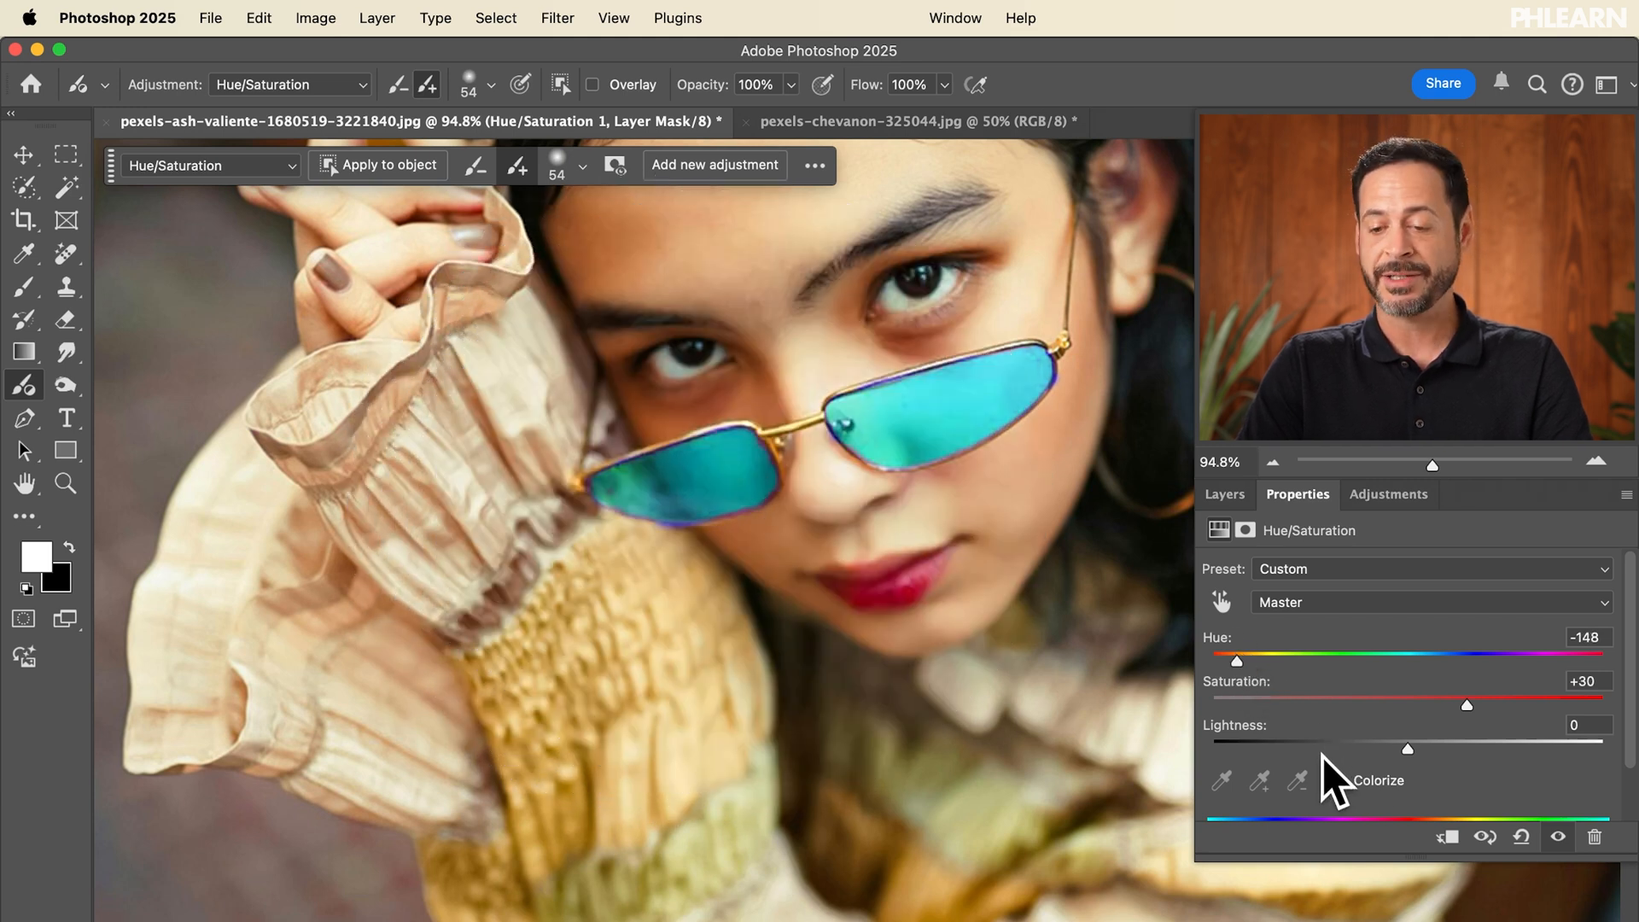
# Enable Colorize on the lenses' Hue/Saturation adjustment.
pyautogui.click(1321, 780)
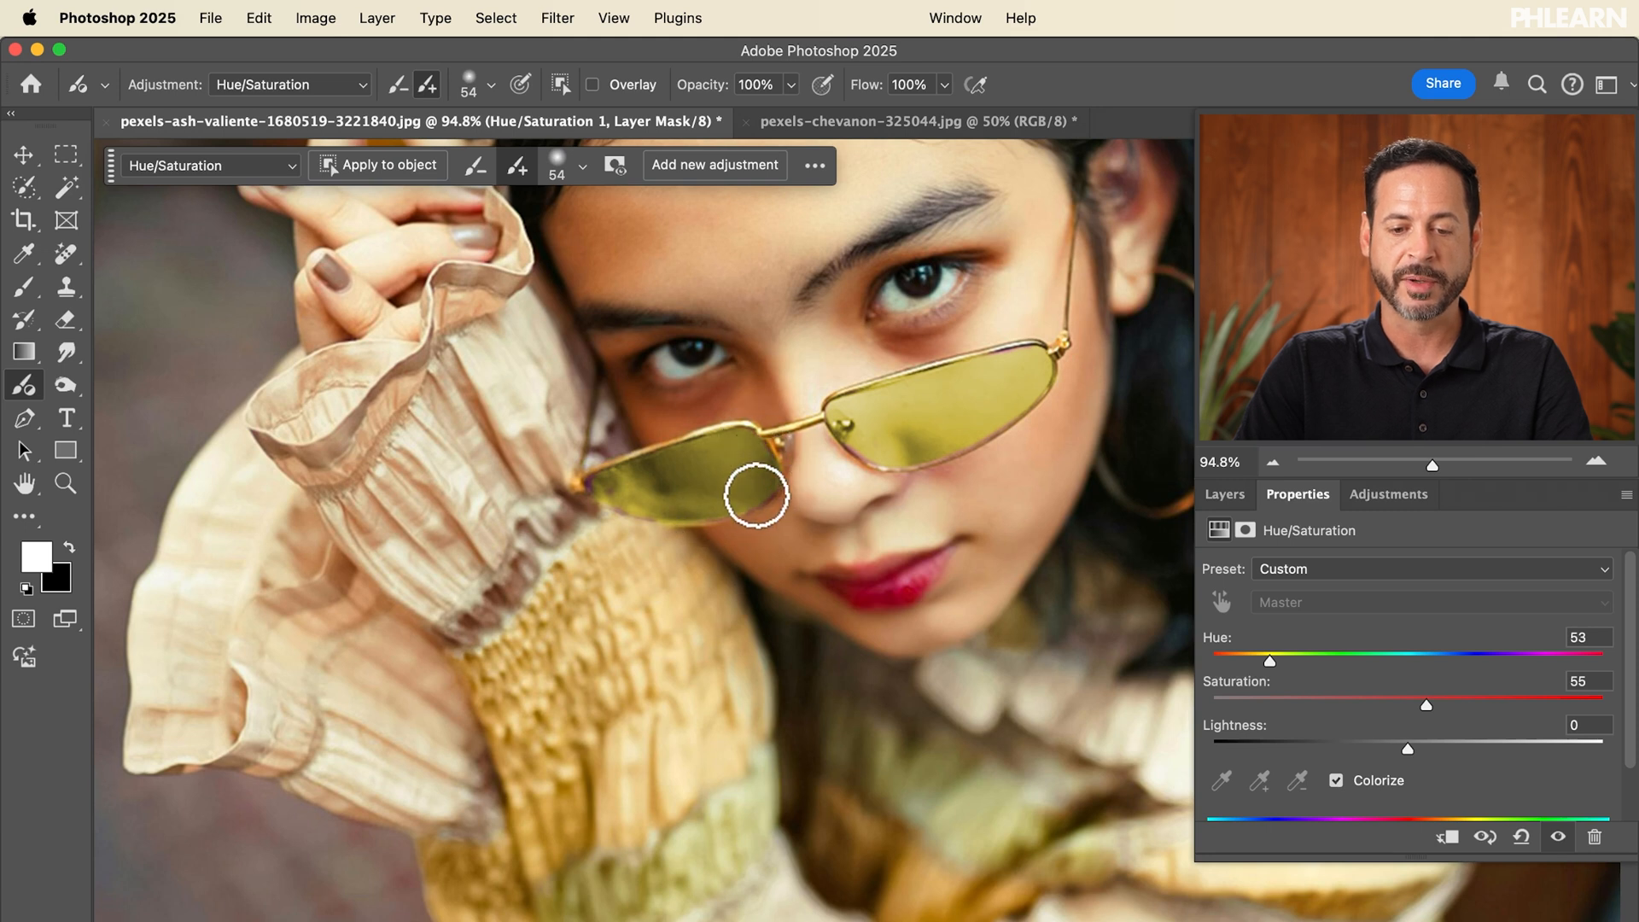
pyautogui.moveTo(611, 483)
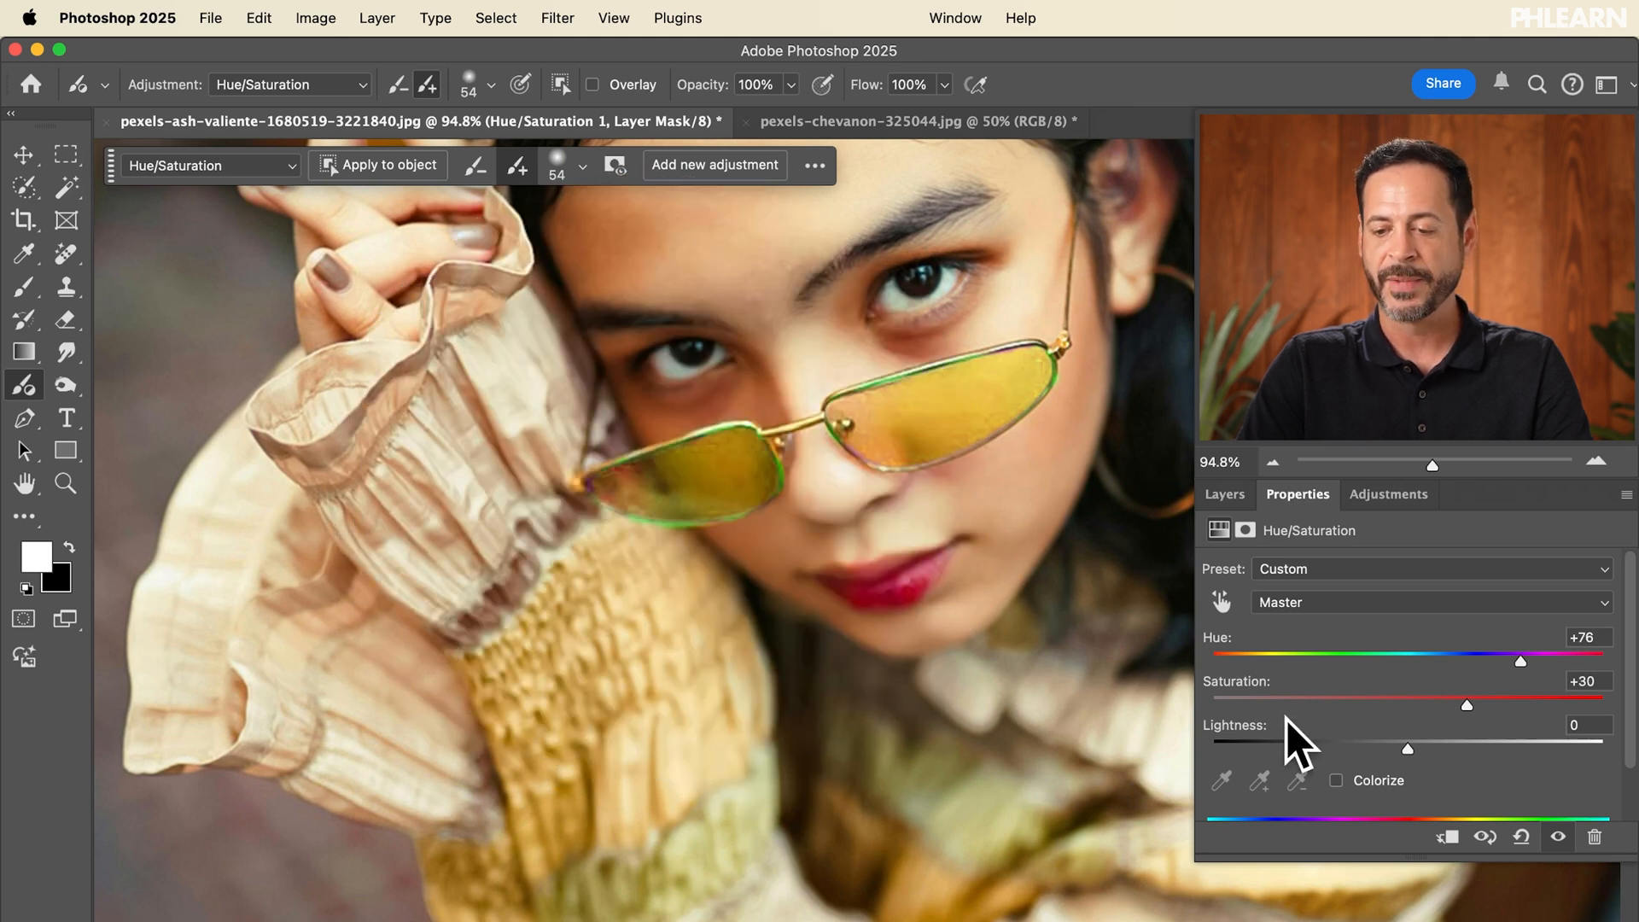
# Untick Colorize so the lenses use the +76 hue shift for golden yellow.
pyautogui.click(1335, 781)
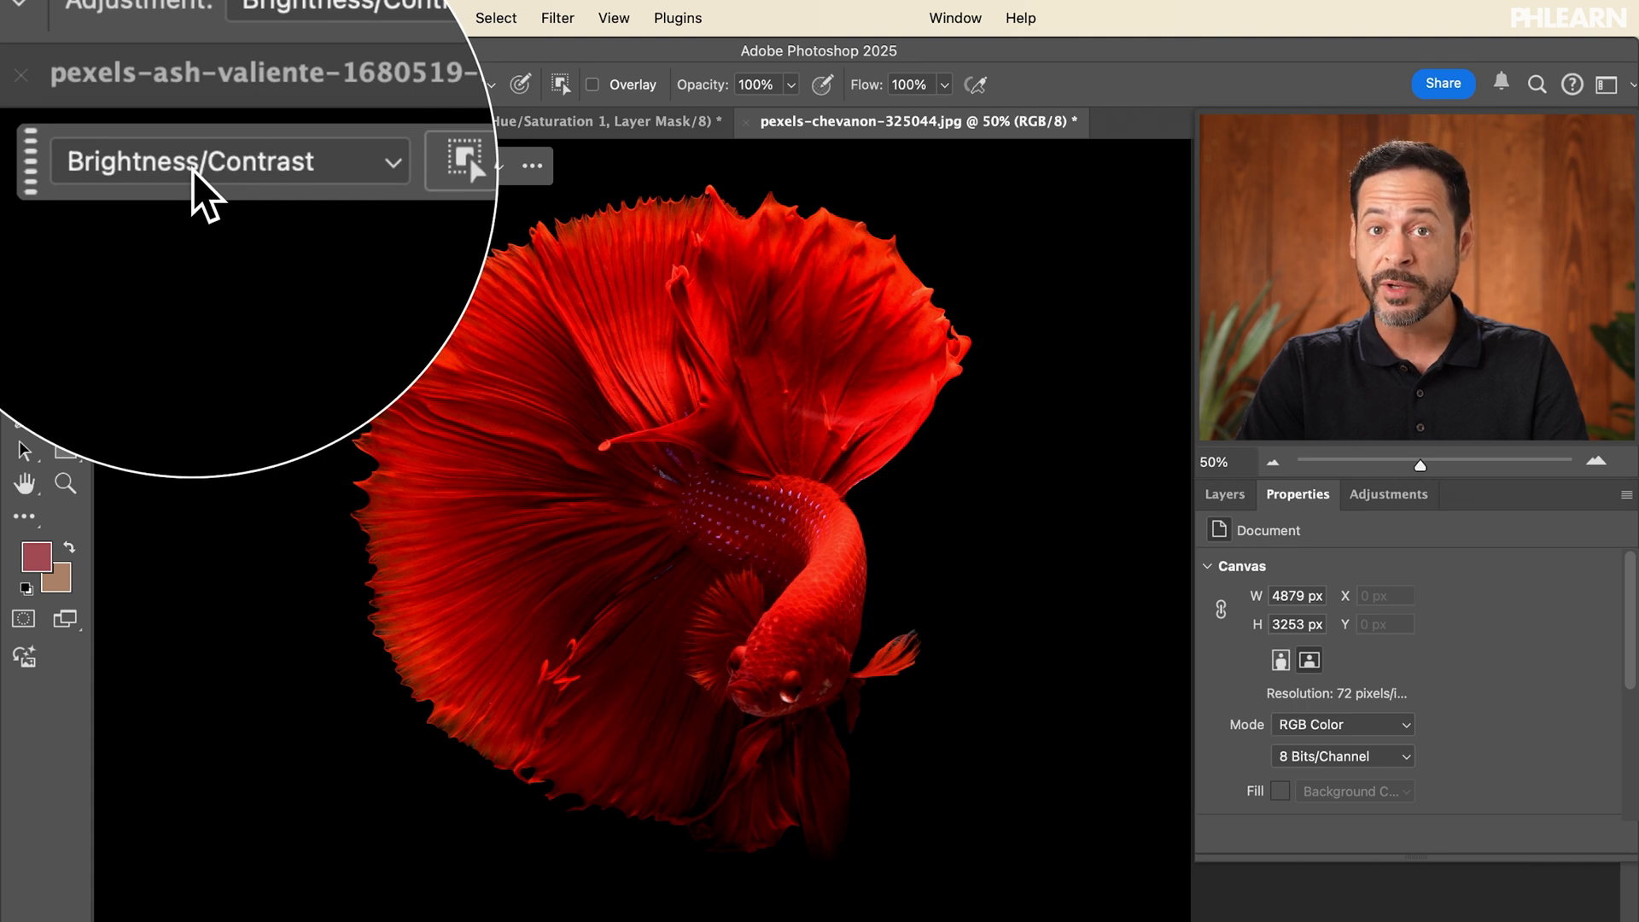
# Pick Exposure as the painted adjustment for the betta fish.
pyautogui.click(226, 162)
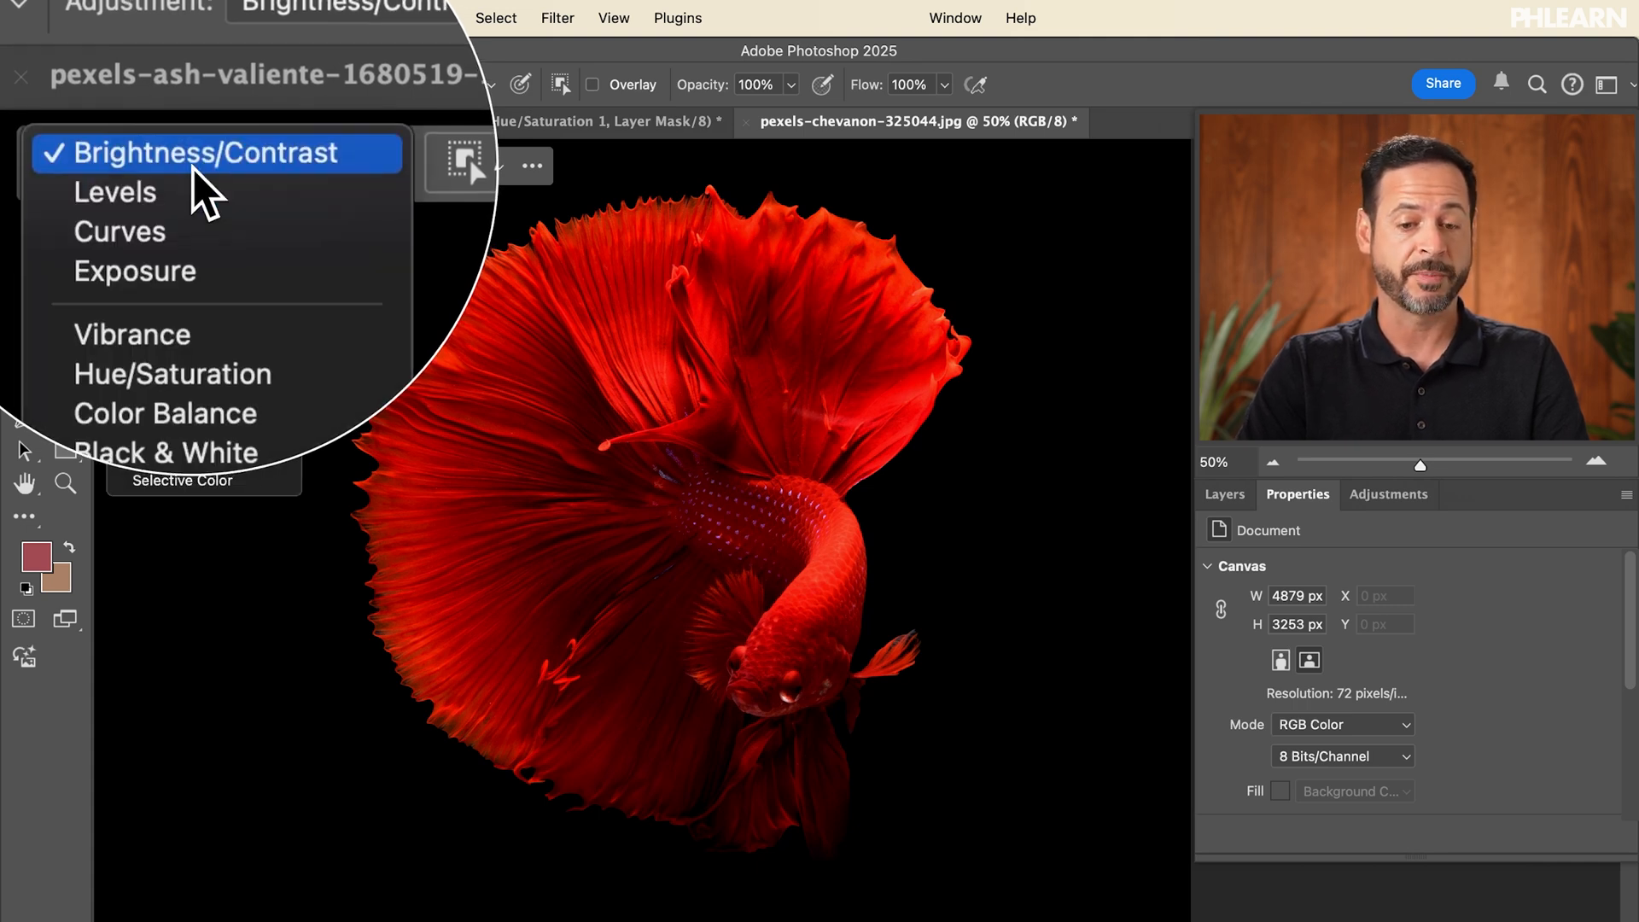
pyautogui.moveTo(133, 216)
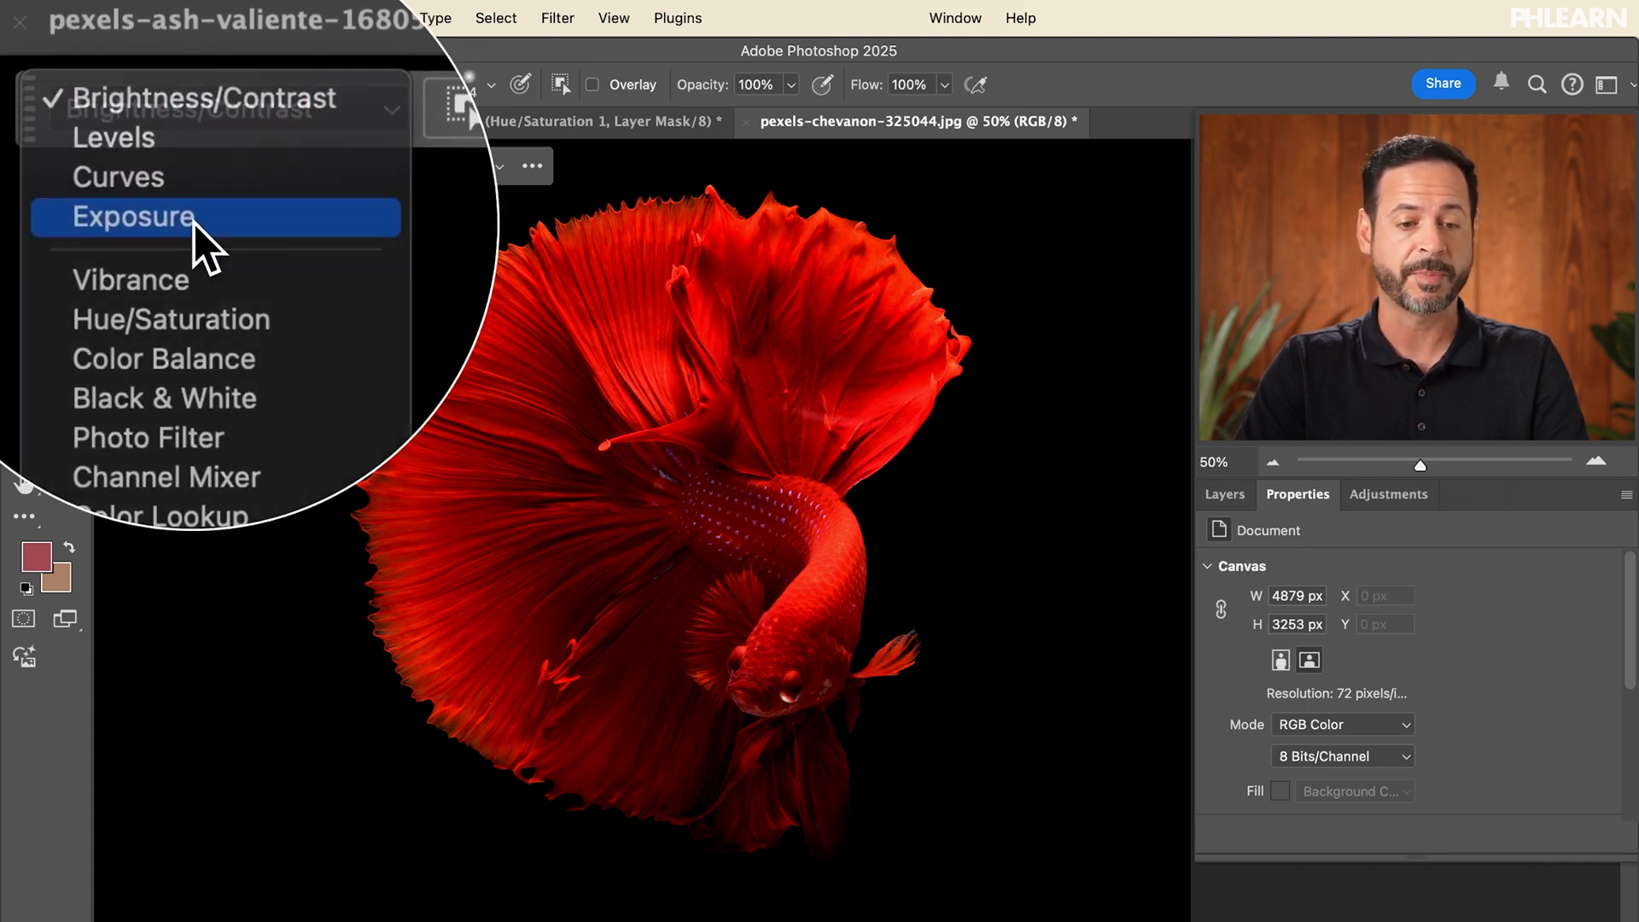
pyautogui.click(131, 217)
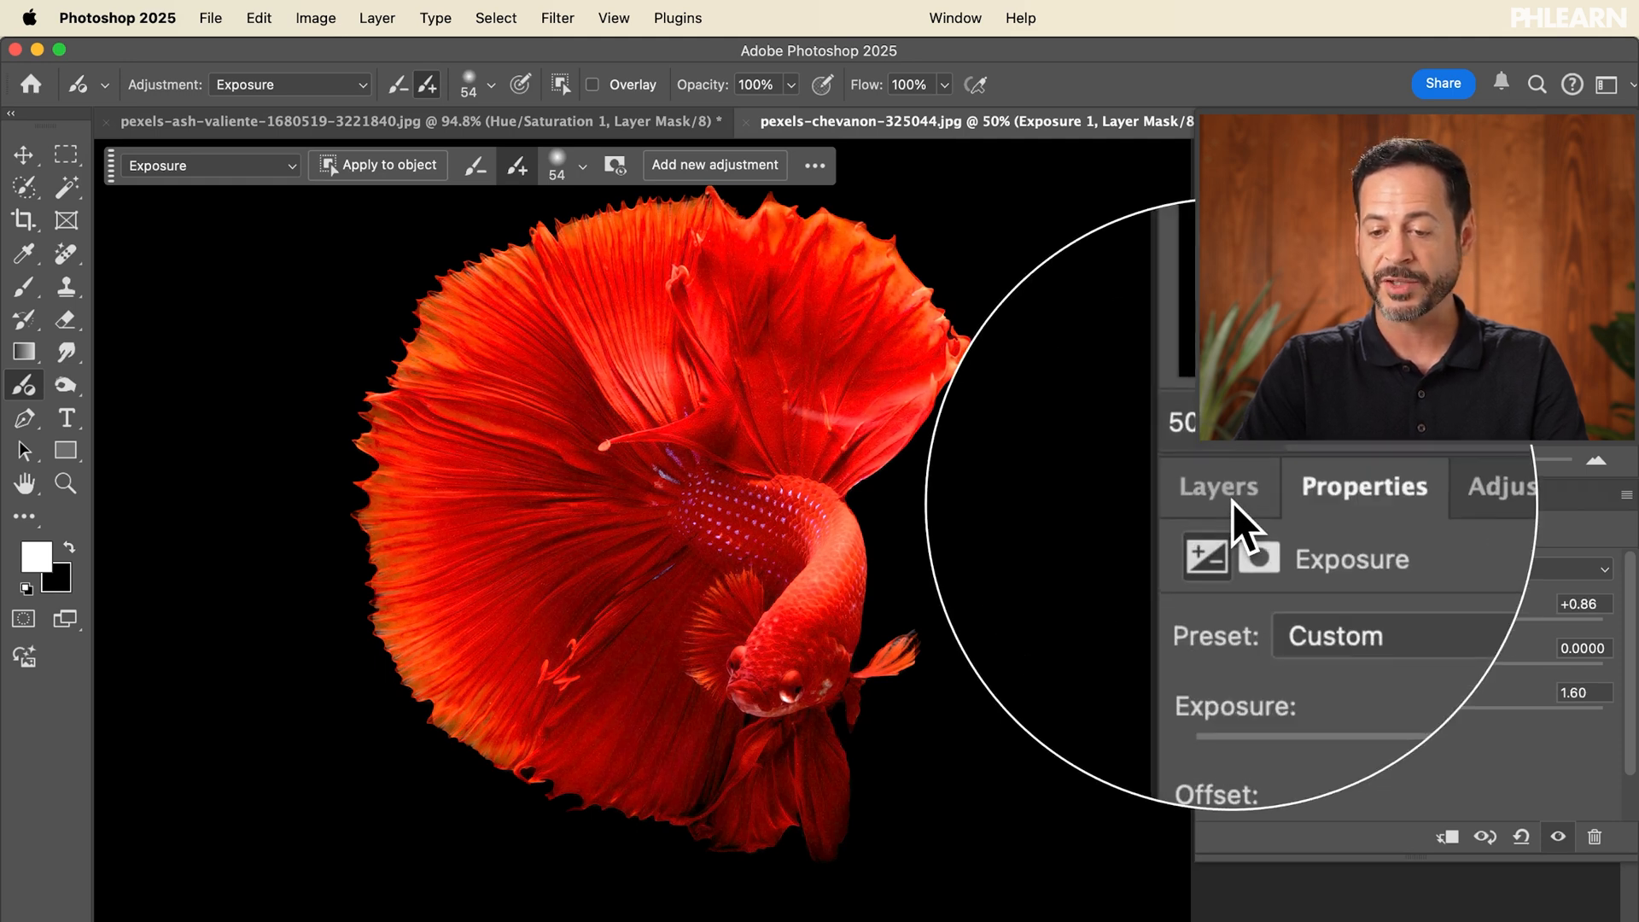
# Show the Layers panel and toggle the Exposure 1 layer off and on to compare.
pyautogui.click(1217, 487)
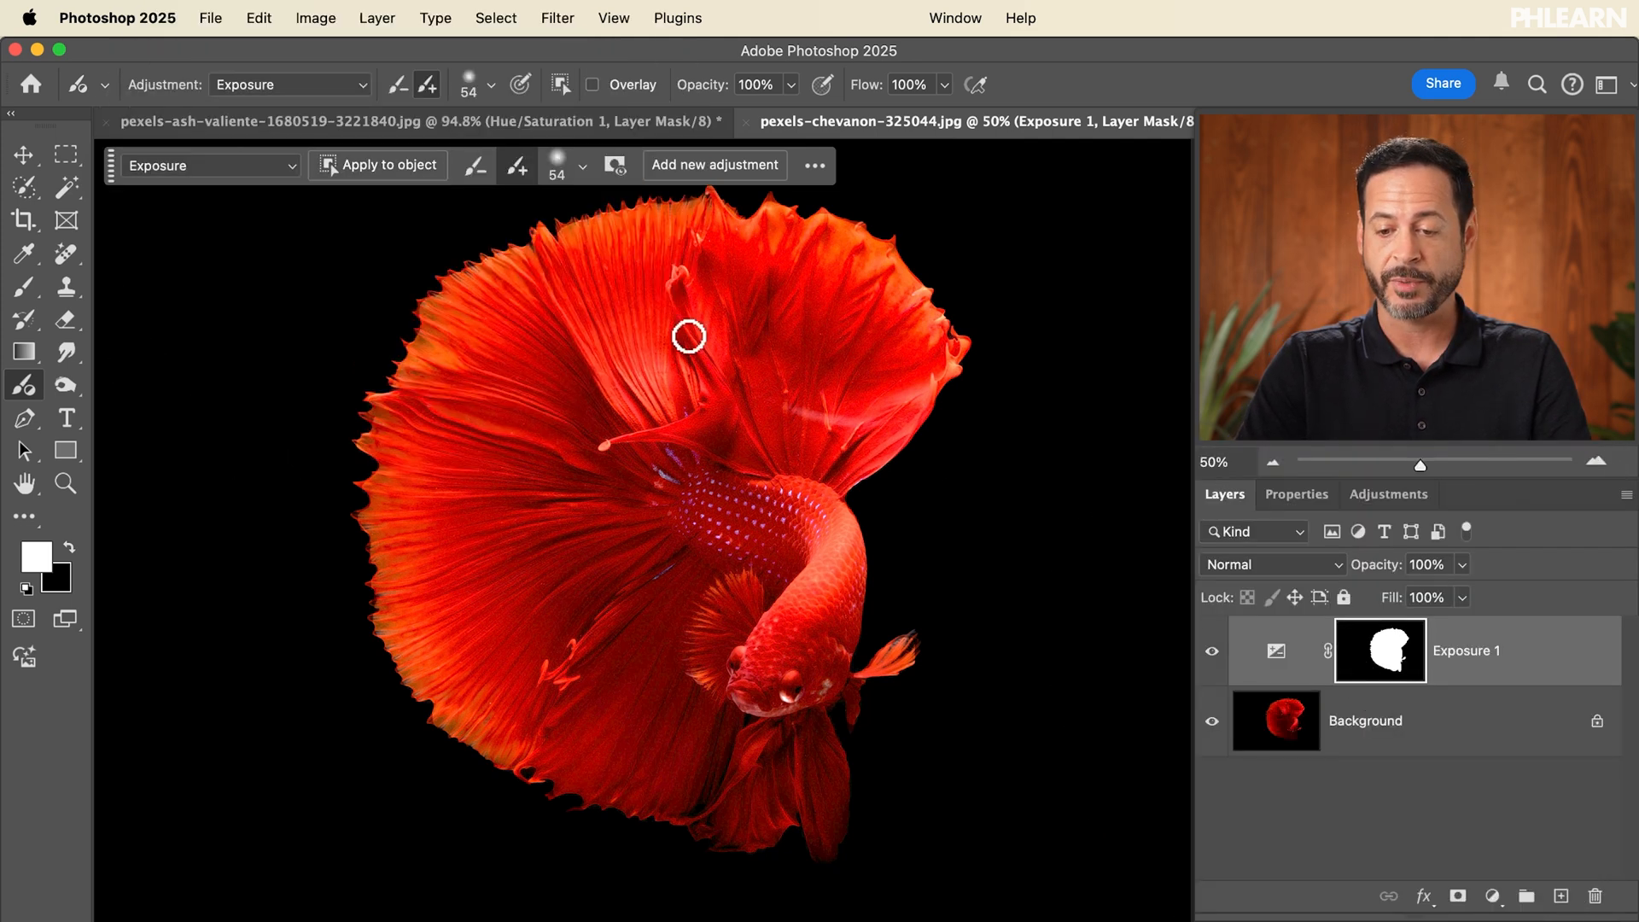
pyautogui.click(1212, 651)
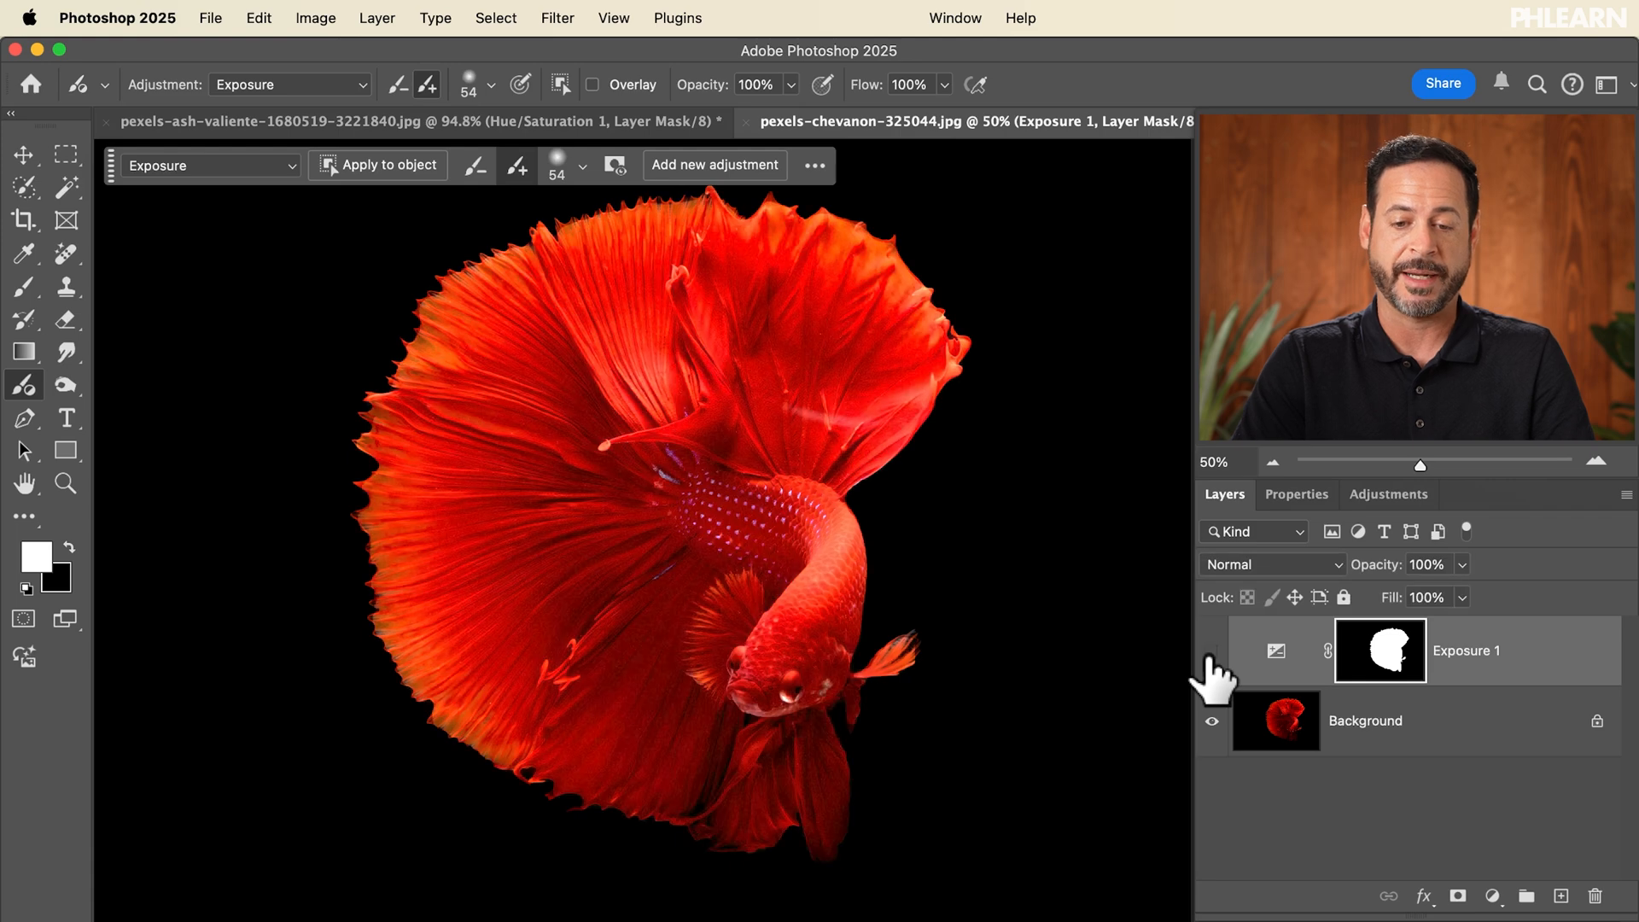
pyautogui.click(1212, 650)
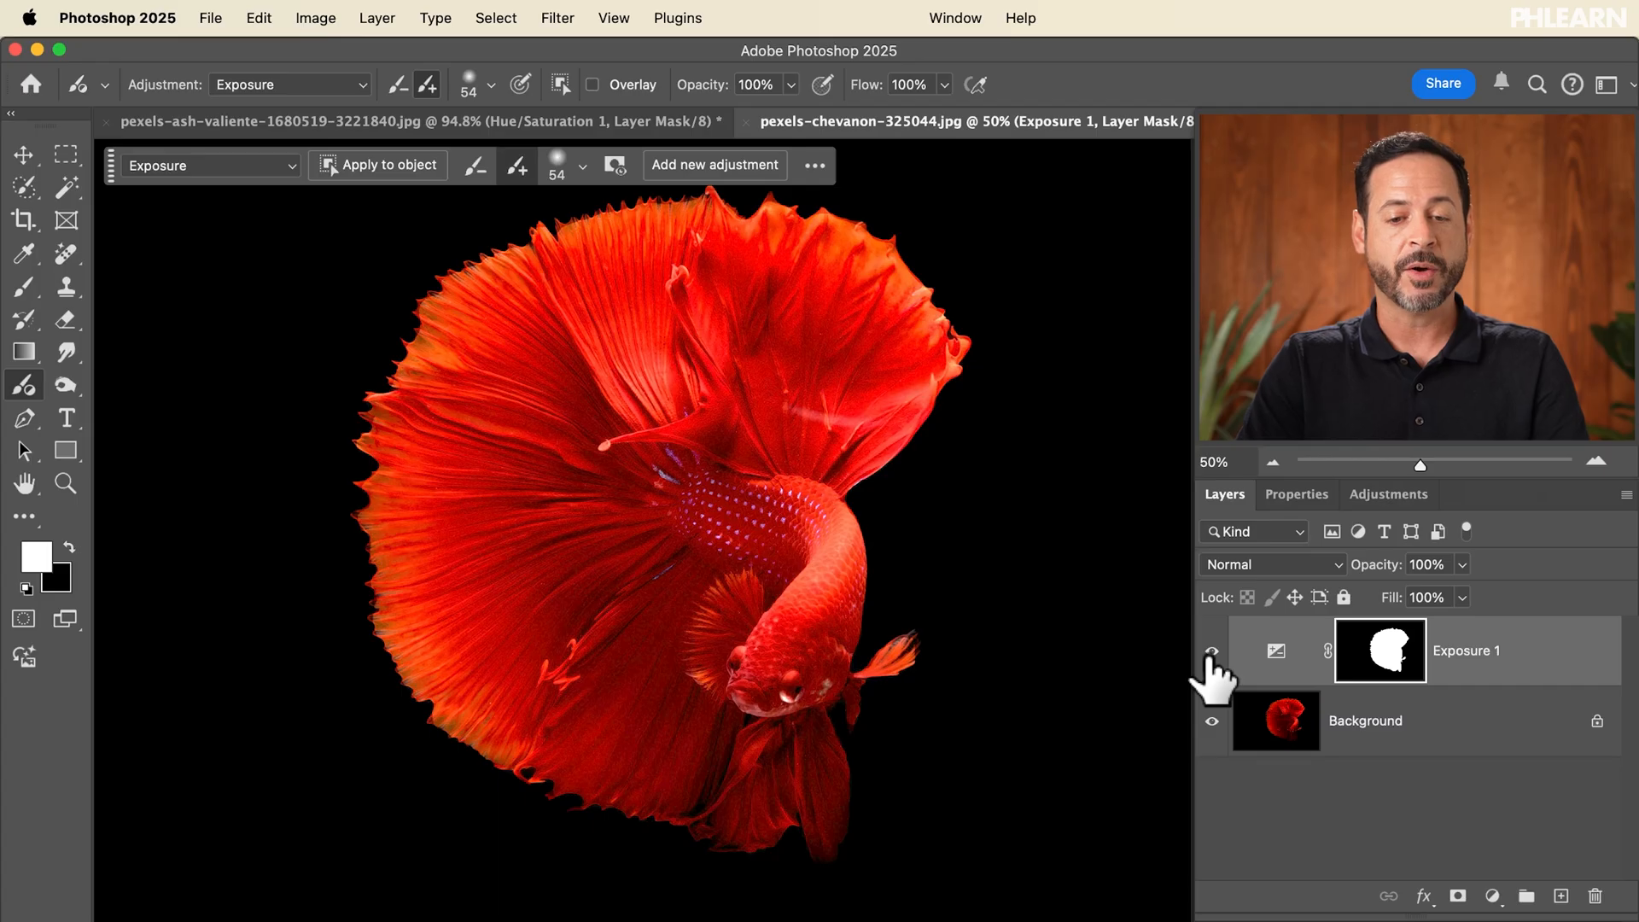
# Add a new Hue/Saturation adjustment to the fish from the contextual bar.
pyautogui.click(1212, 650)
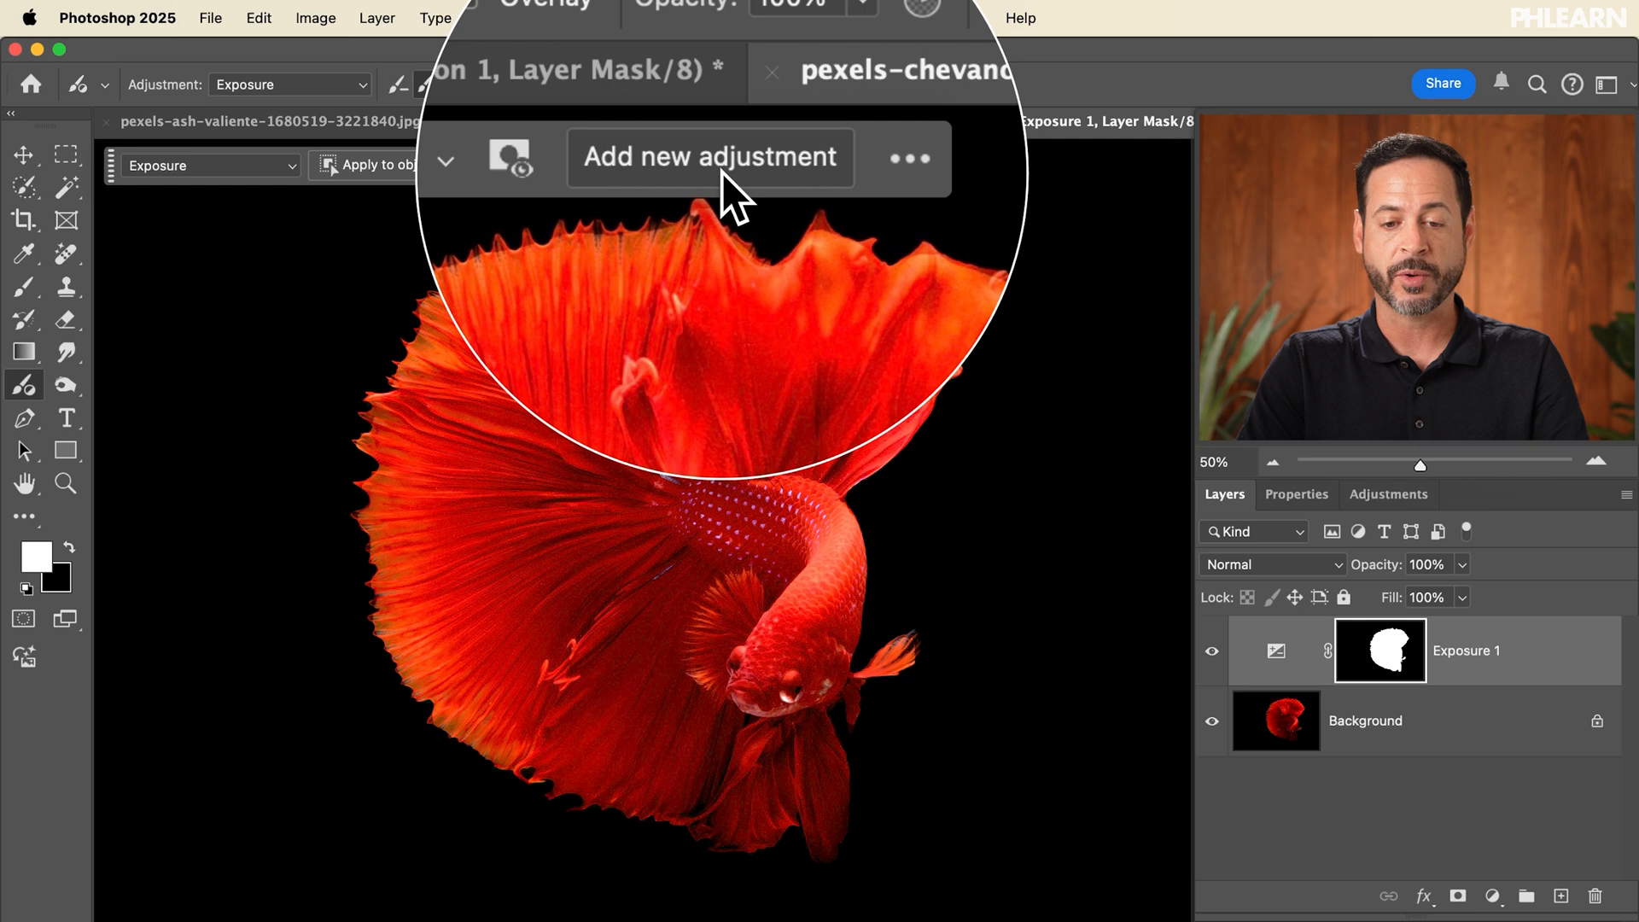
pyautogui.click(710, 157)
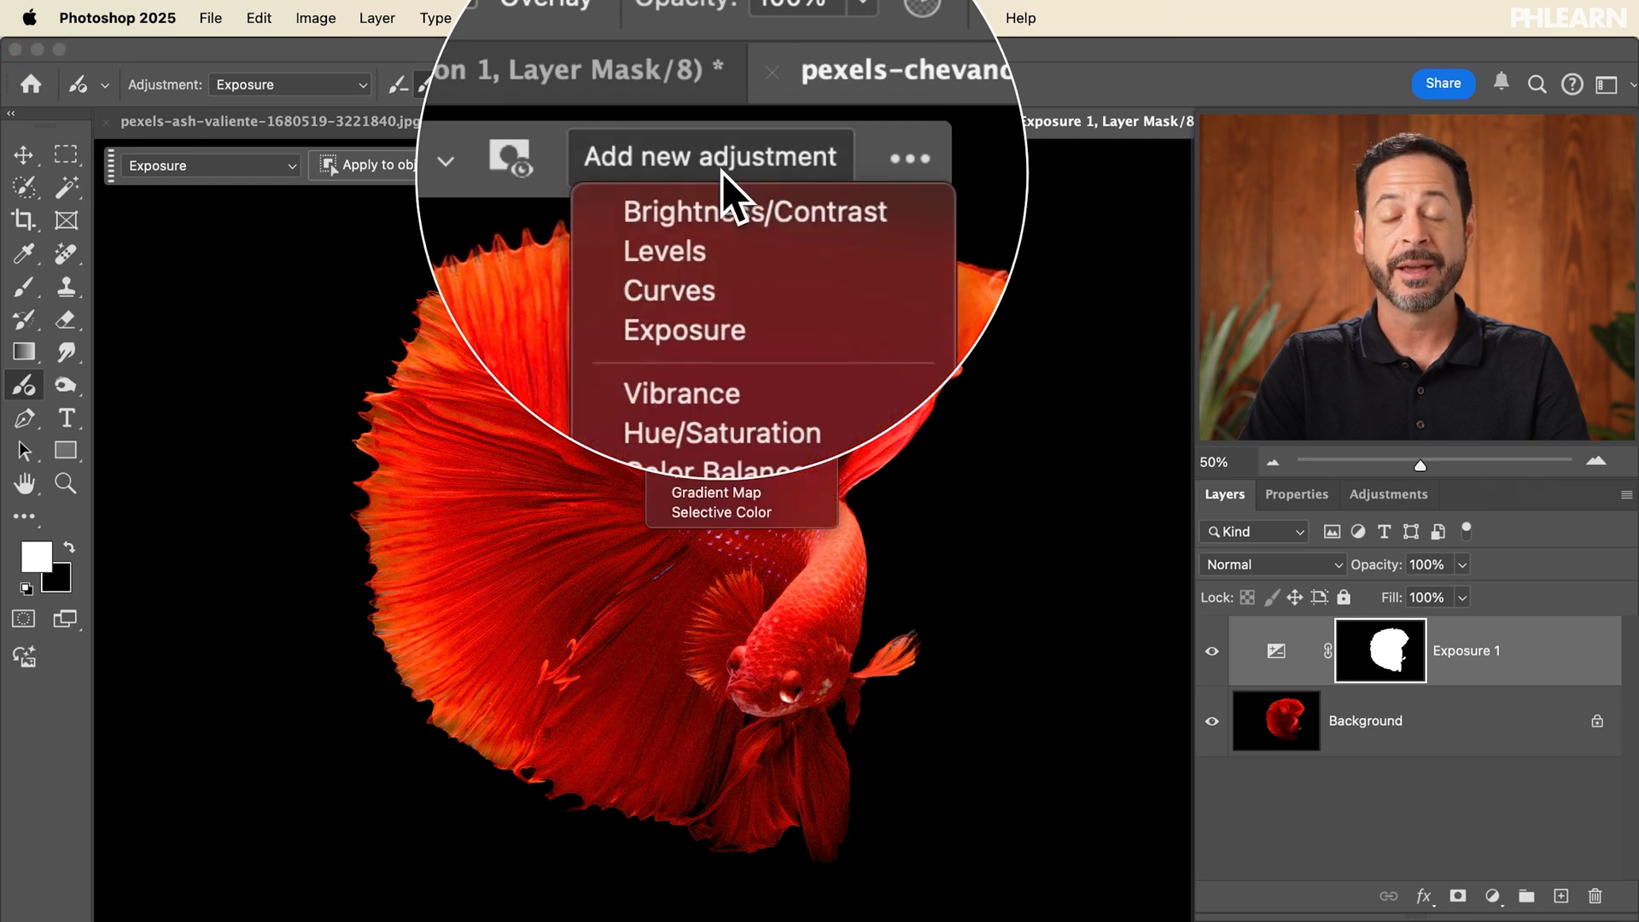
pyautogui.moveTo(732, 304)
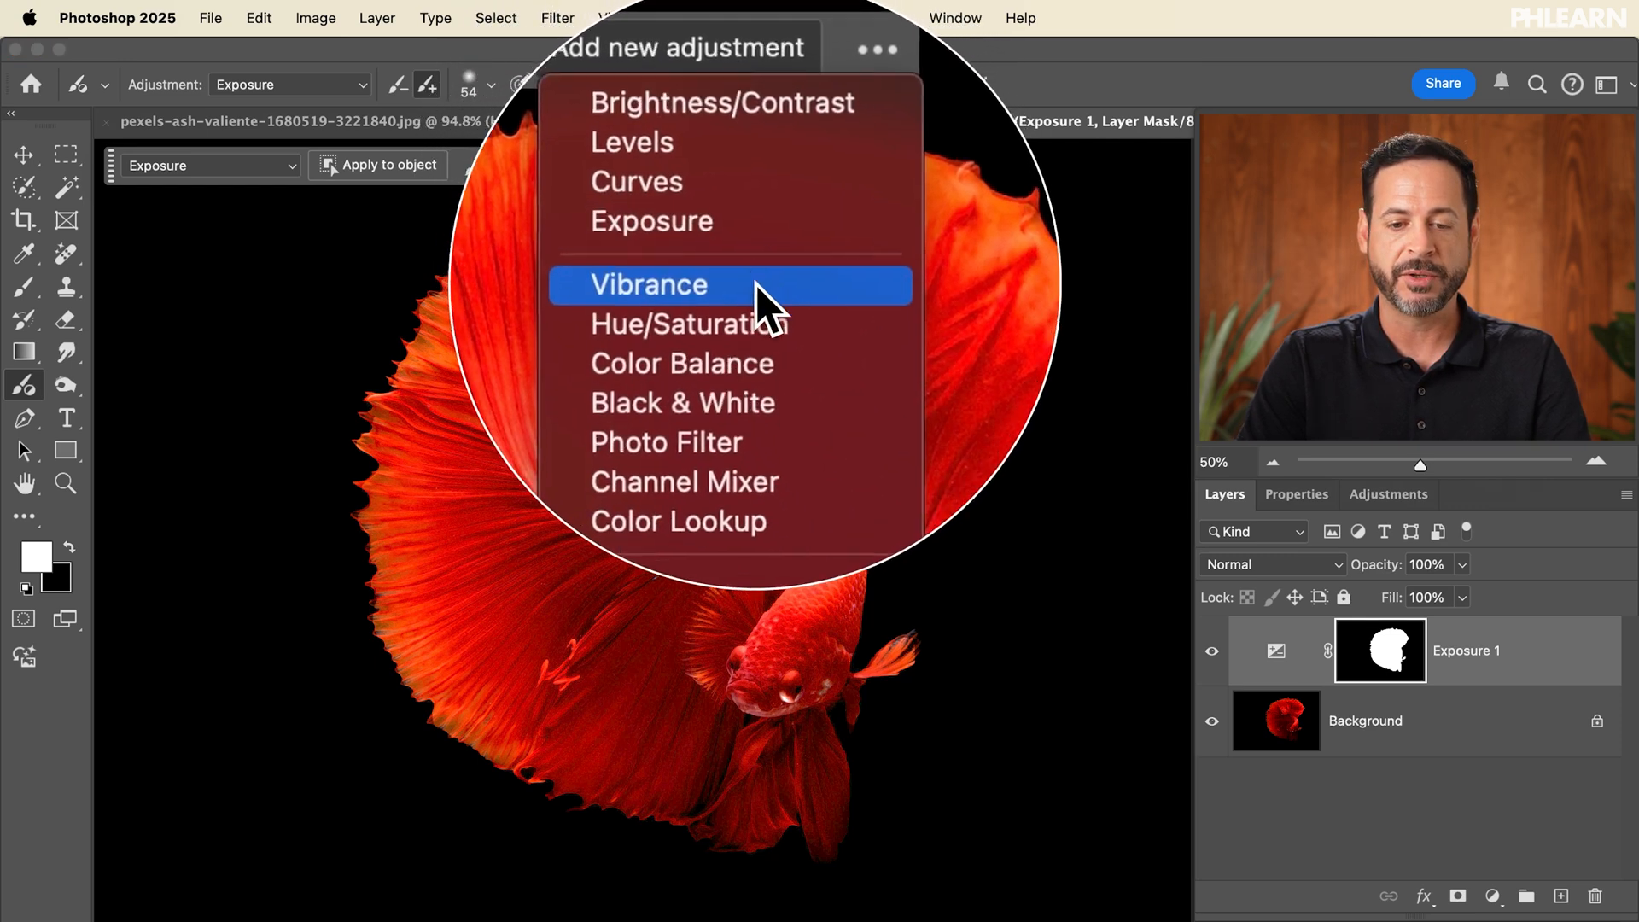
pyautogui.click(676, 324)
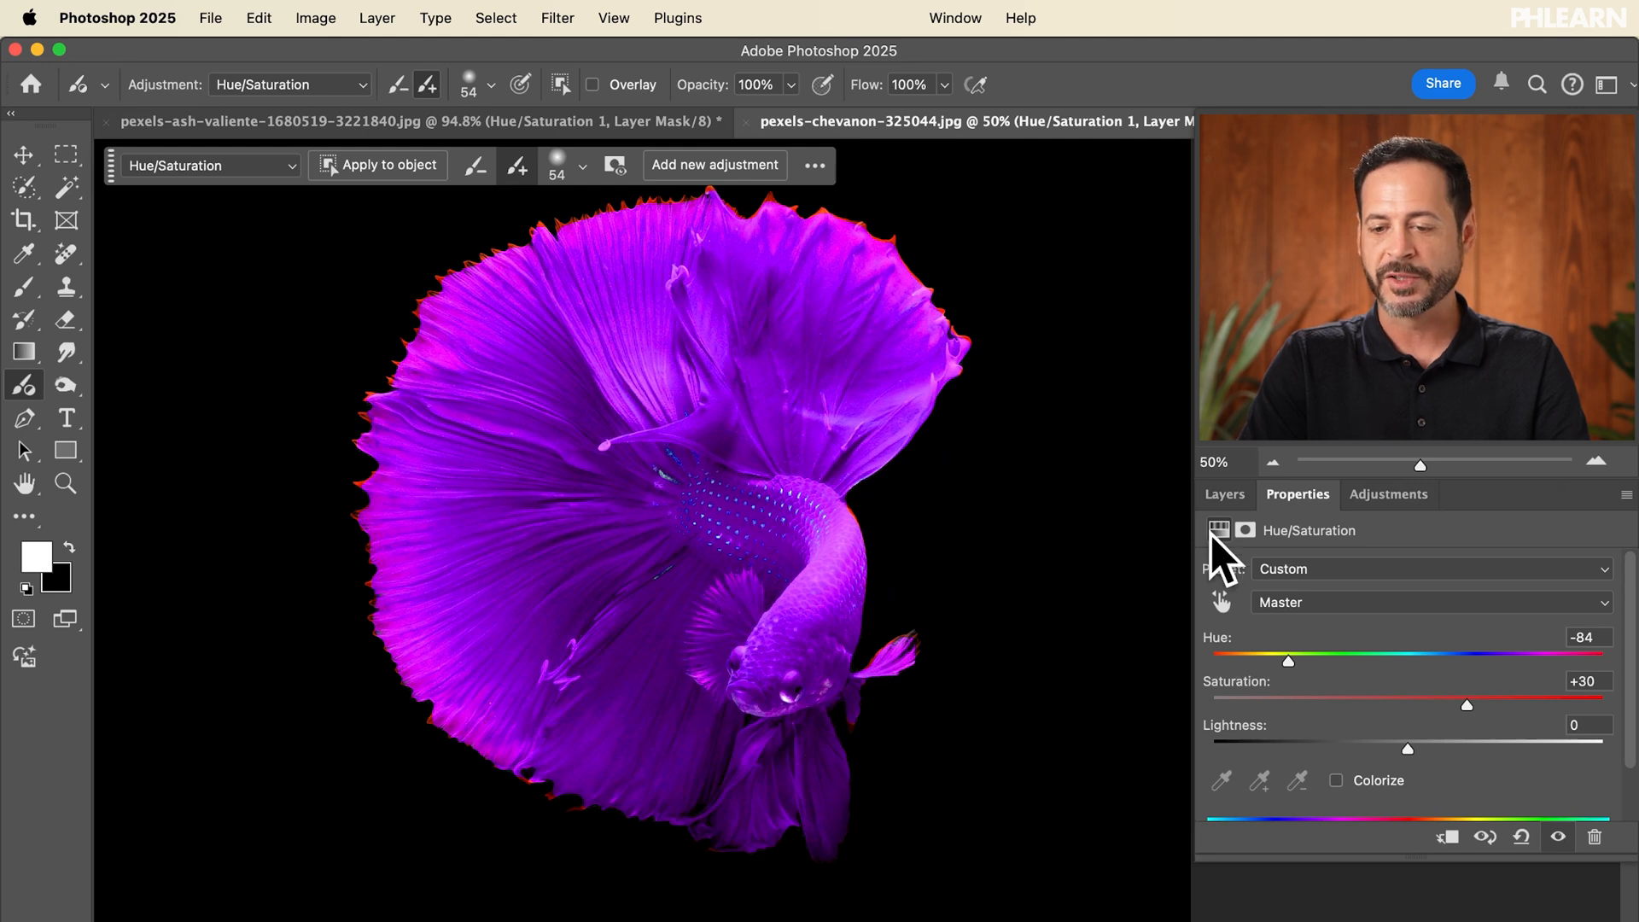
pyautogui.click(1224, 494)
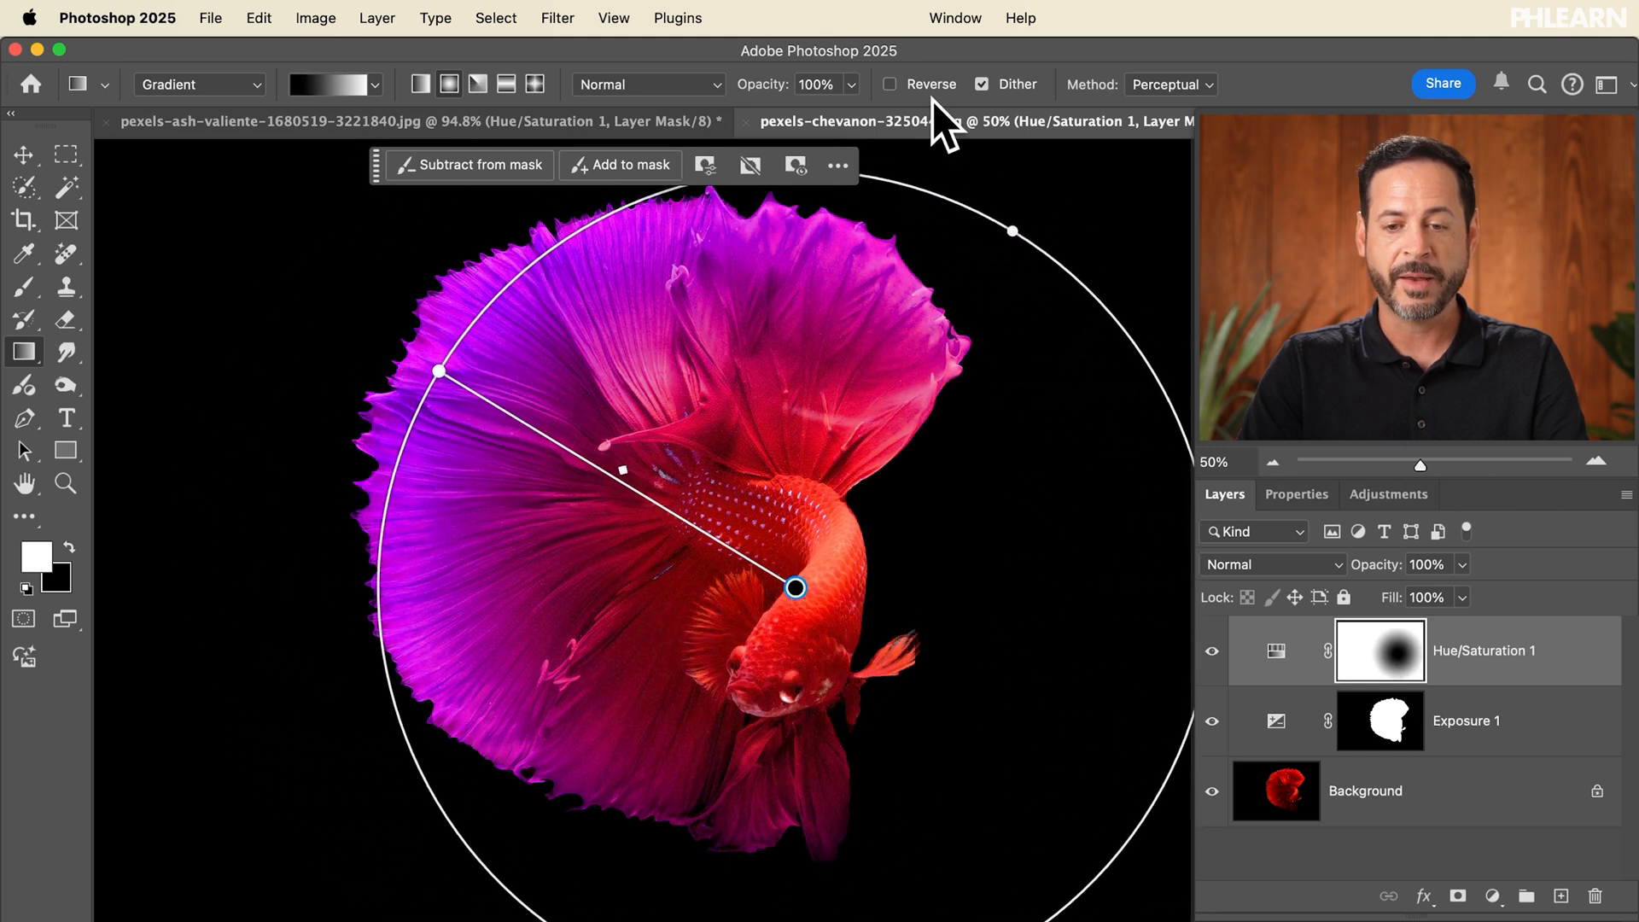
pyautogui.moveTo(920, 114)
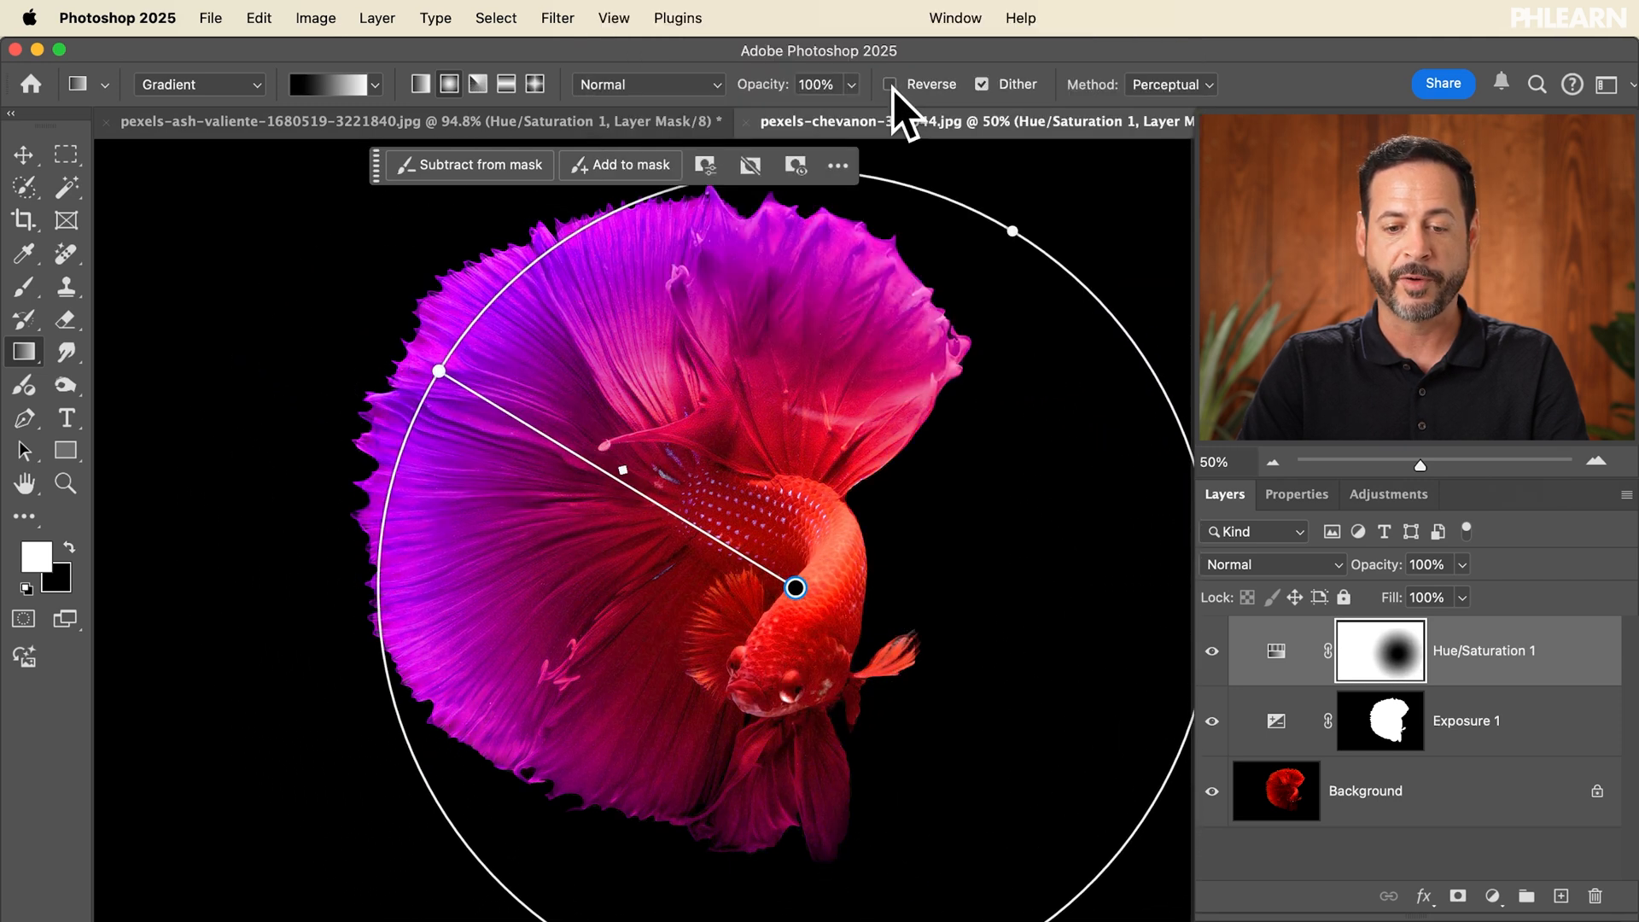
# Test Reverse on the radial gradient, flip it back, then hide the adjustments to compare.
pyautogui.click(889, 86)
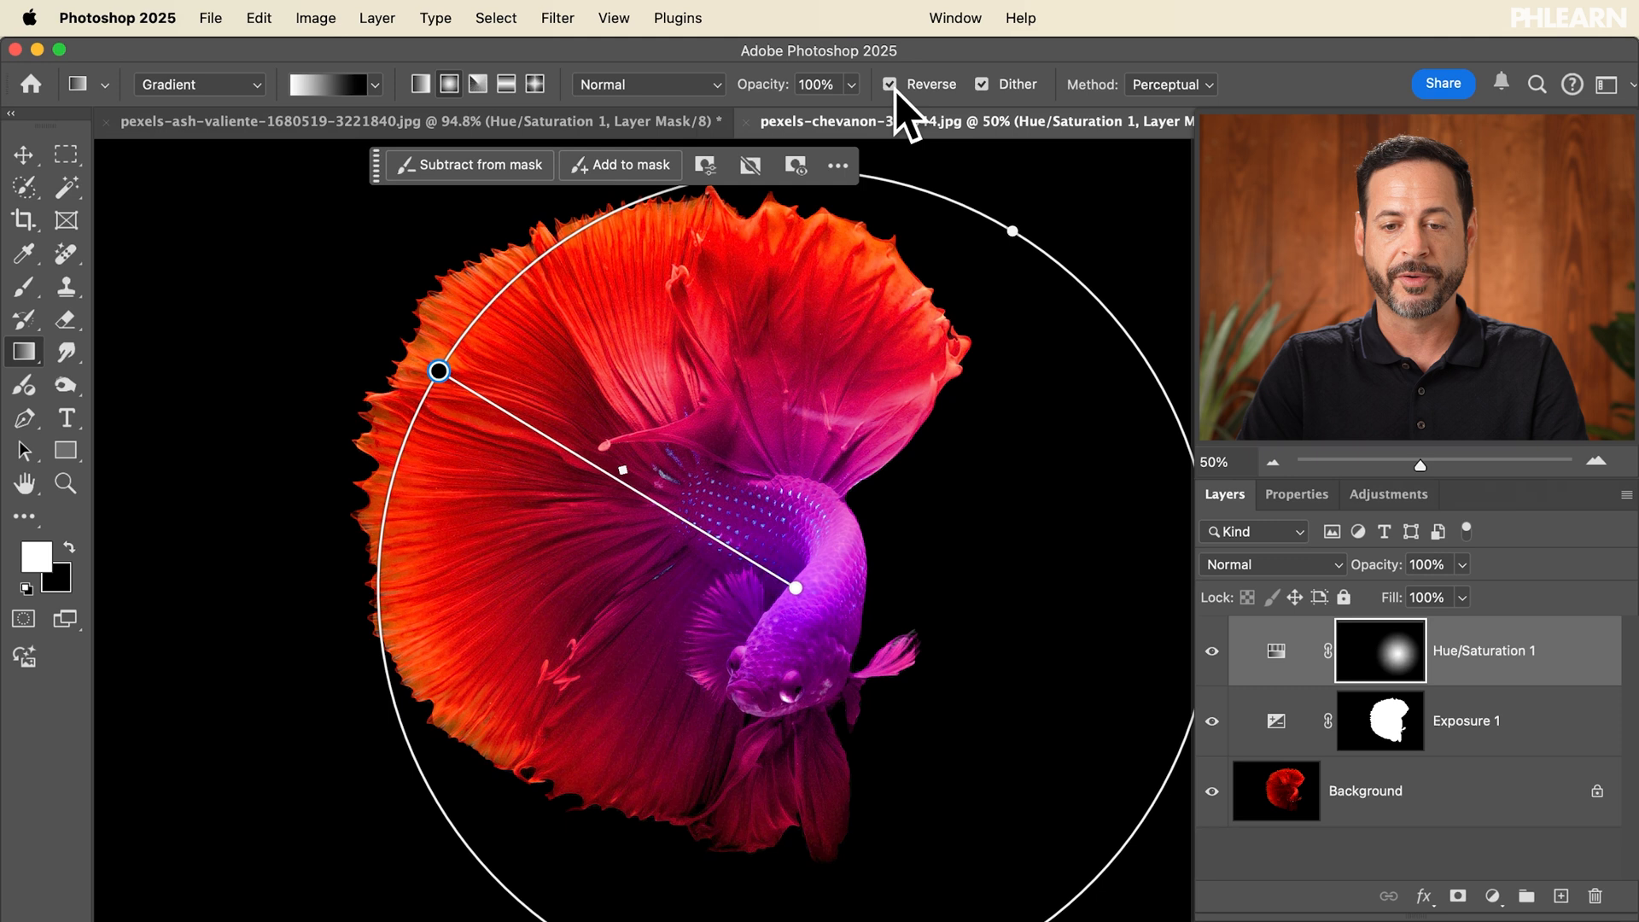
pyautogui.click(889, 84)
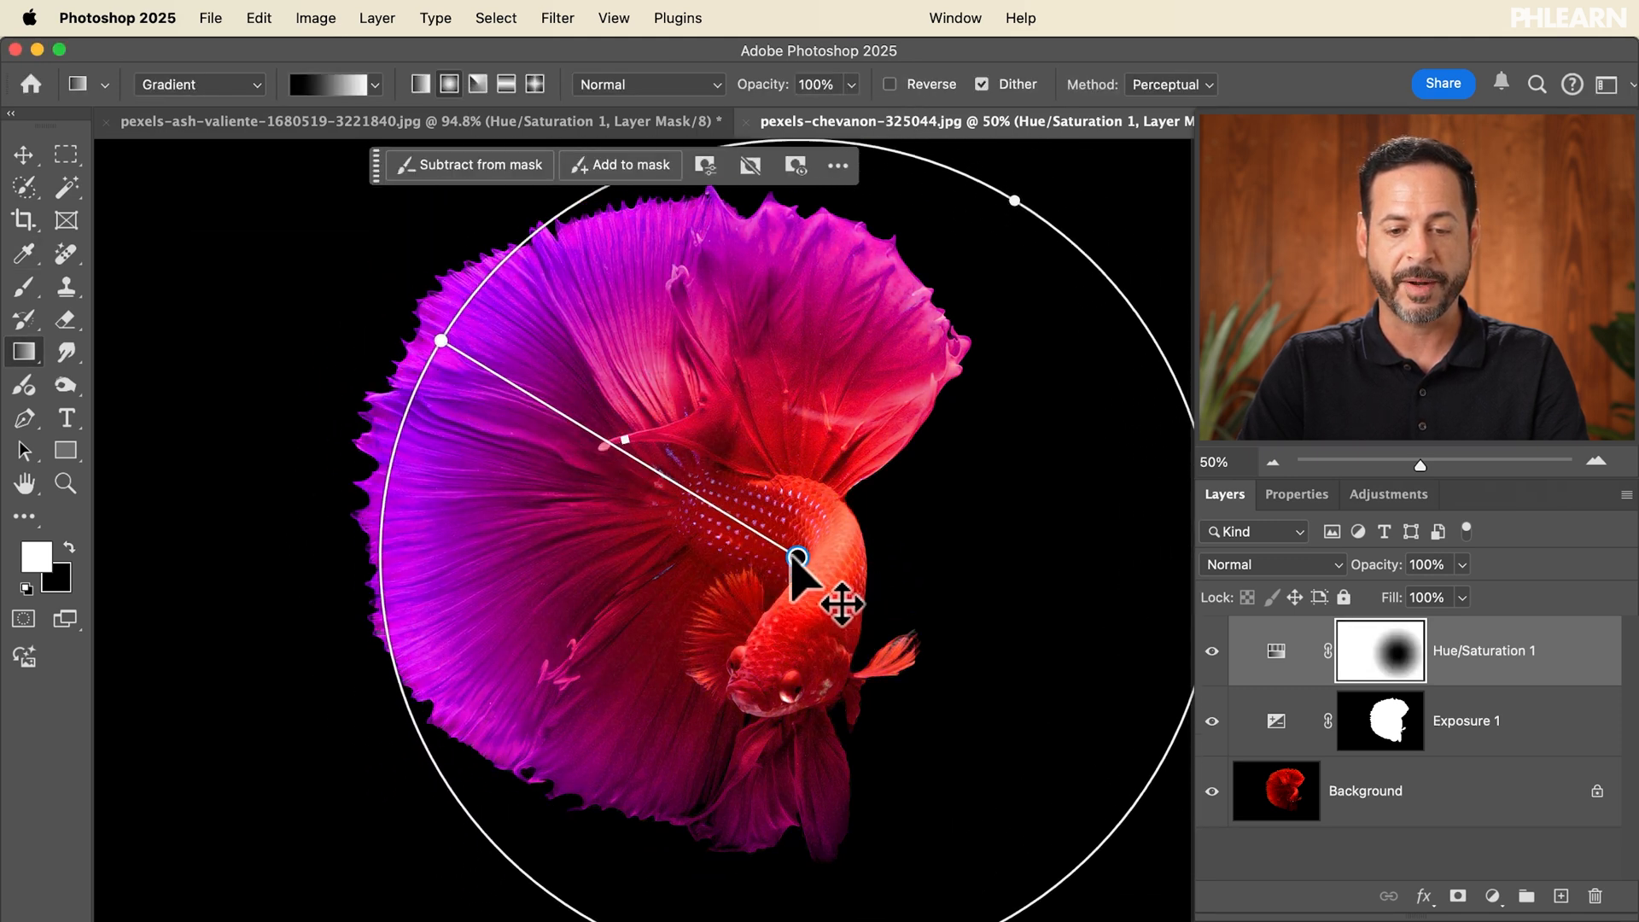
pyautogui.click(1212, 651)
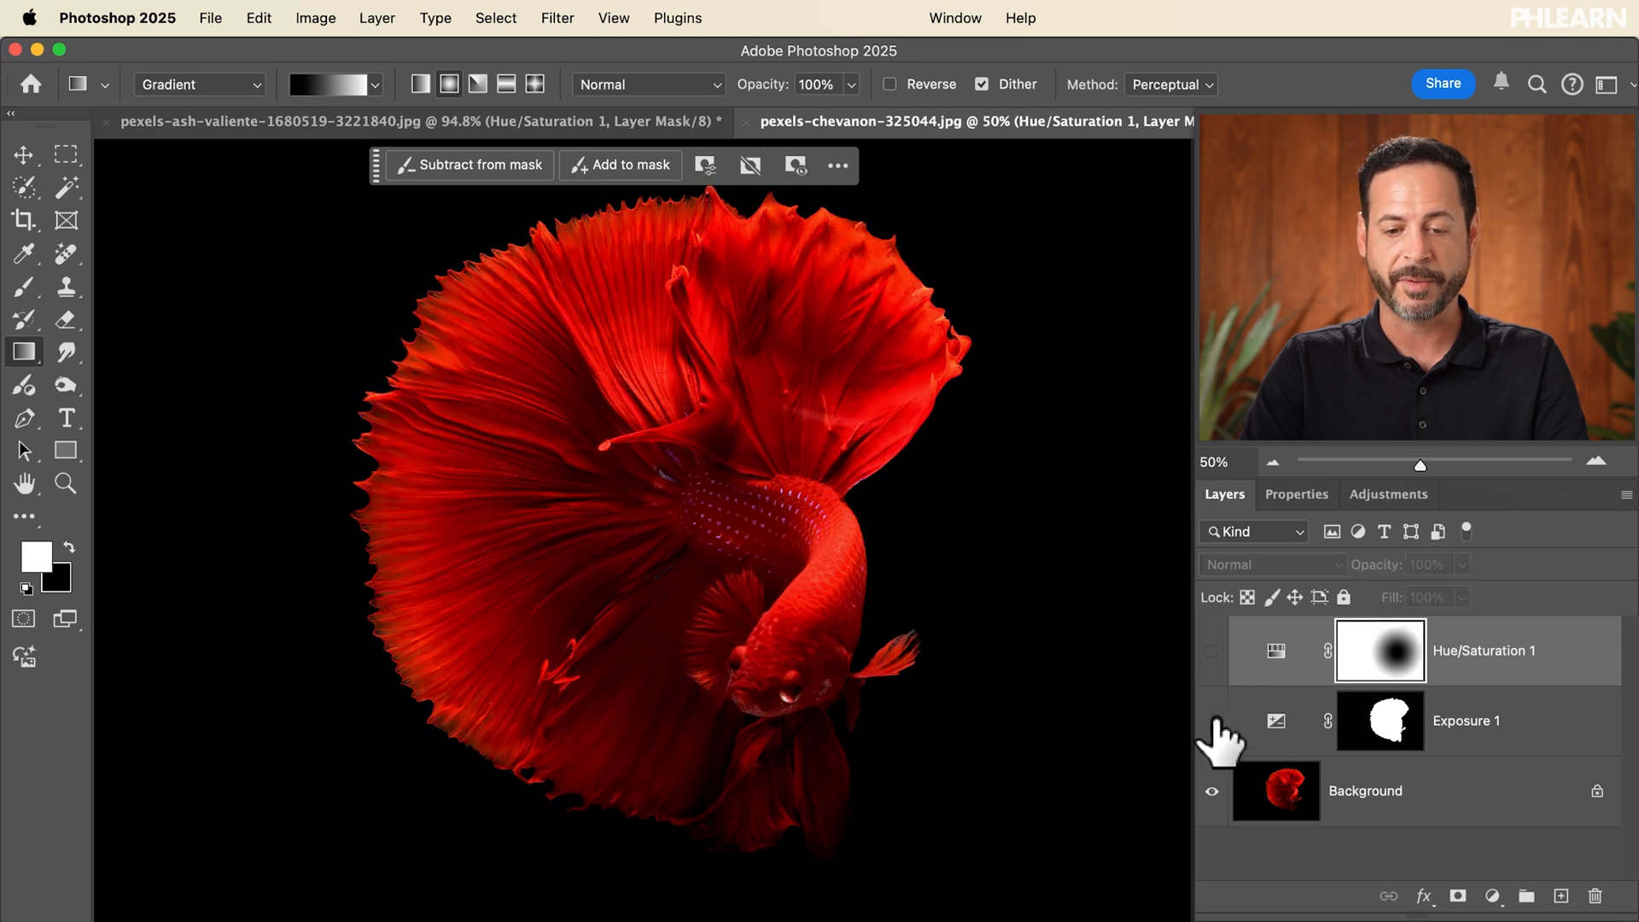